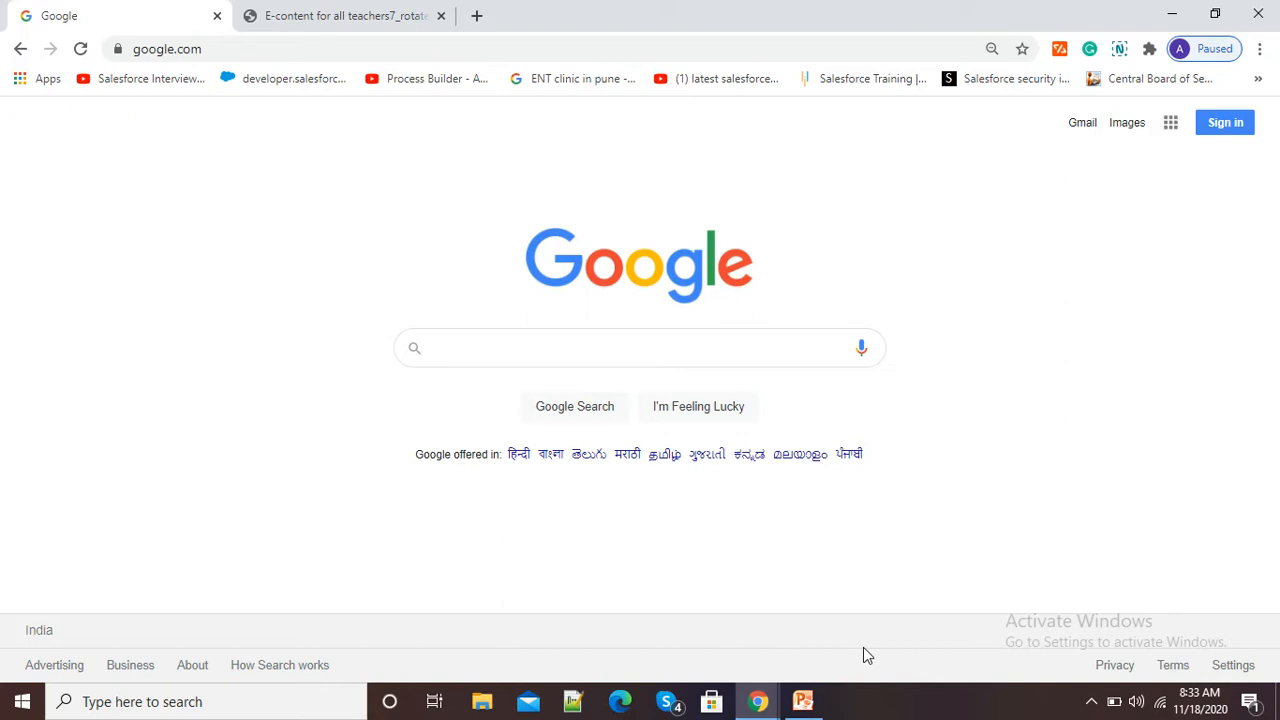
mouse_move(465, 210)
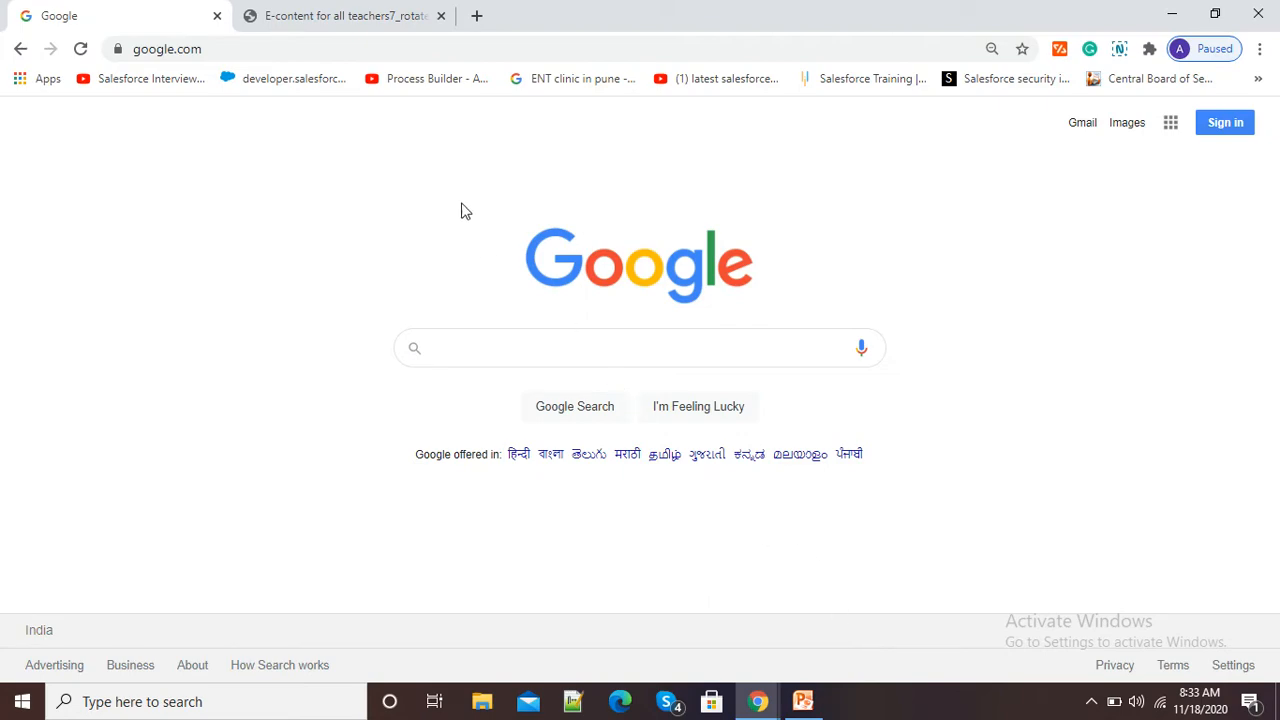
Switch to the upside-down PDF tab and scroll through its pages.
left_click(345, 15)
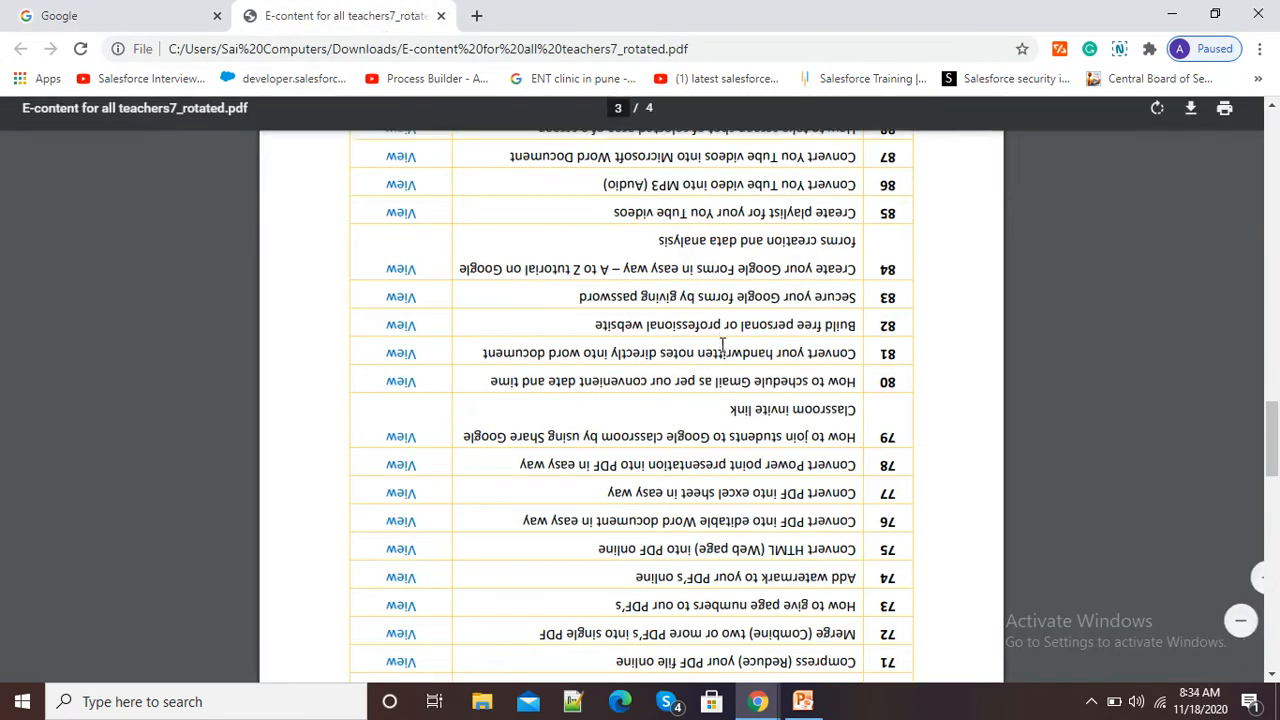
scroll("up", 3)
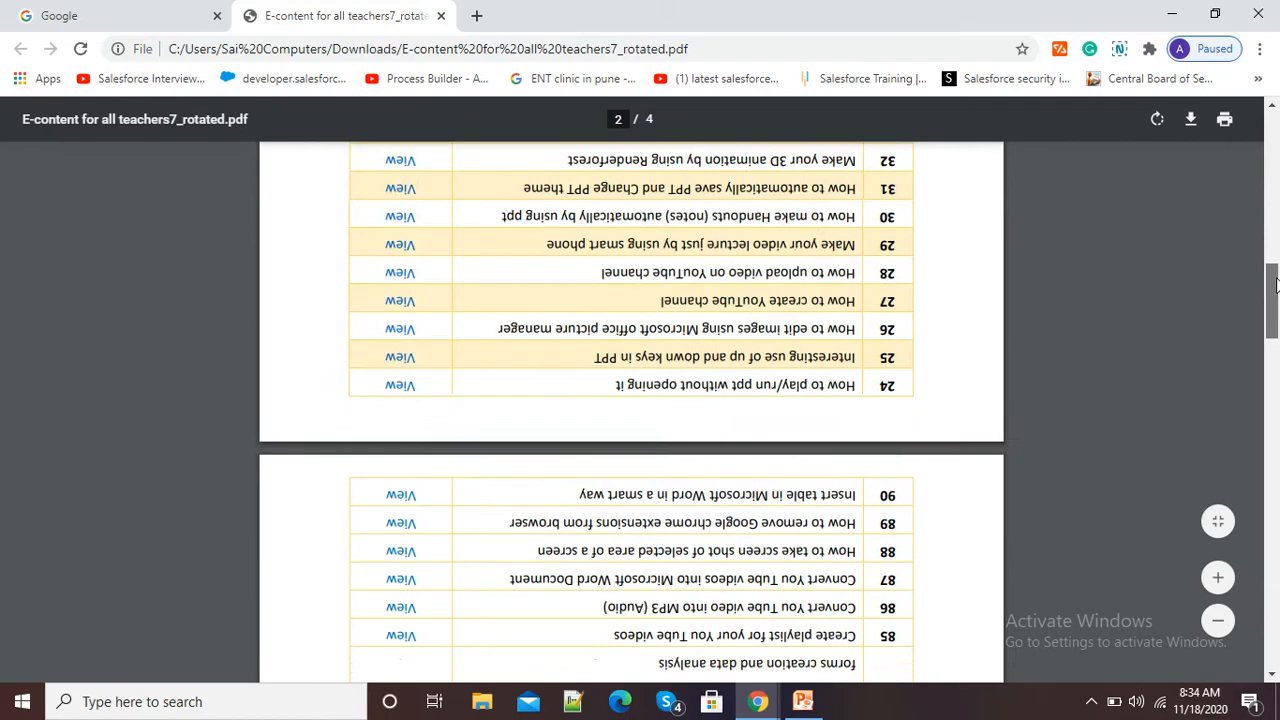
scroll("down", 3)
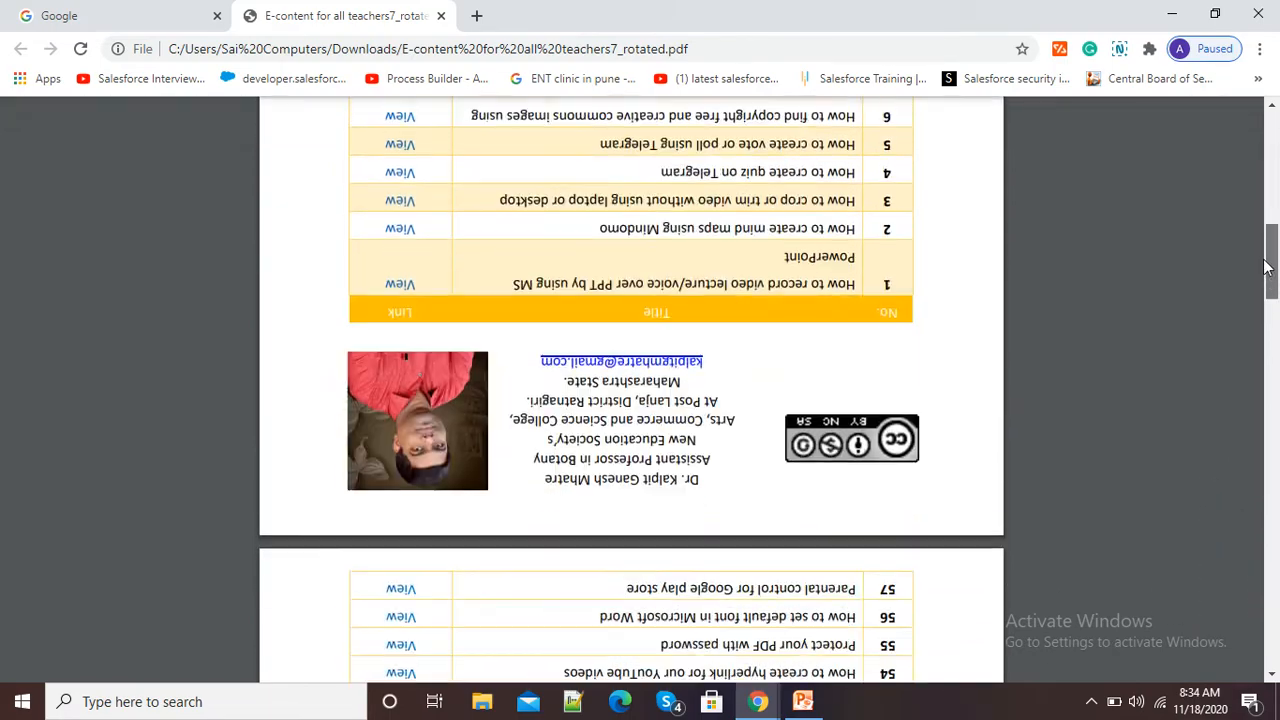
scroll("down", 3)
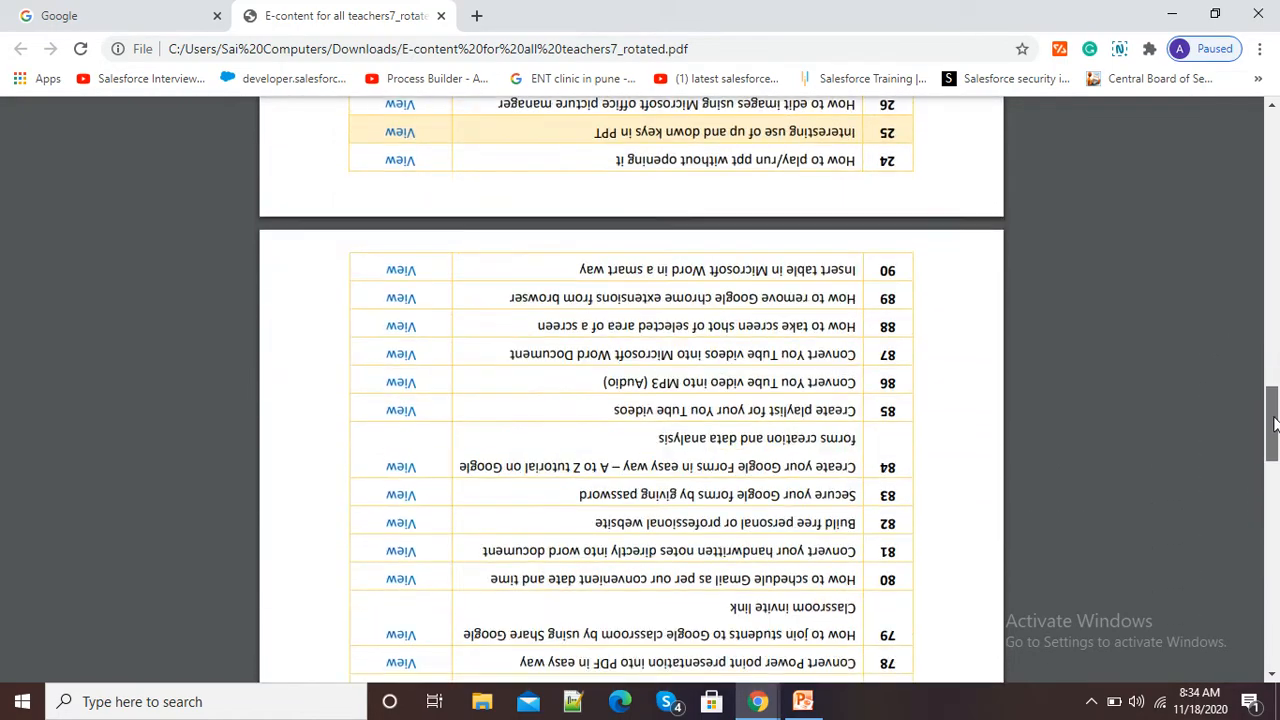
scroll("down", 3)
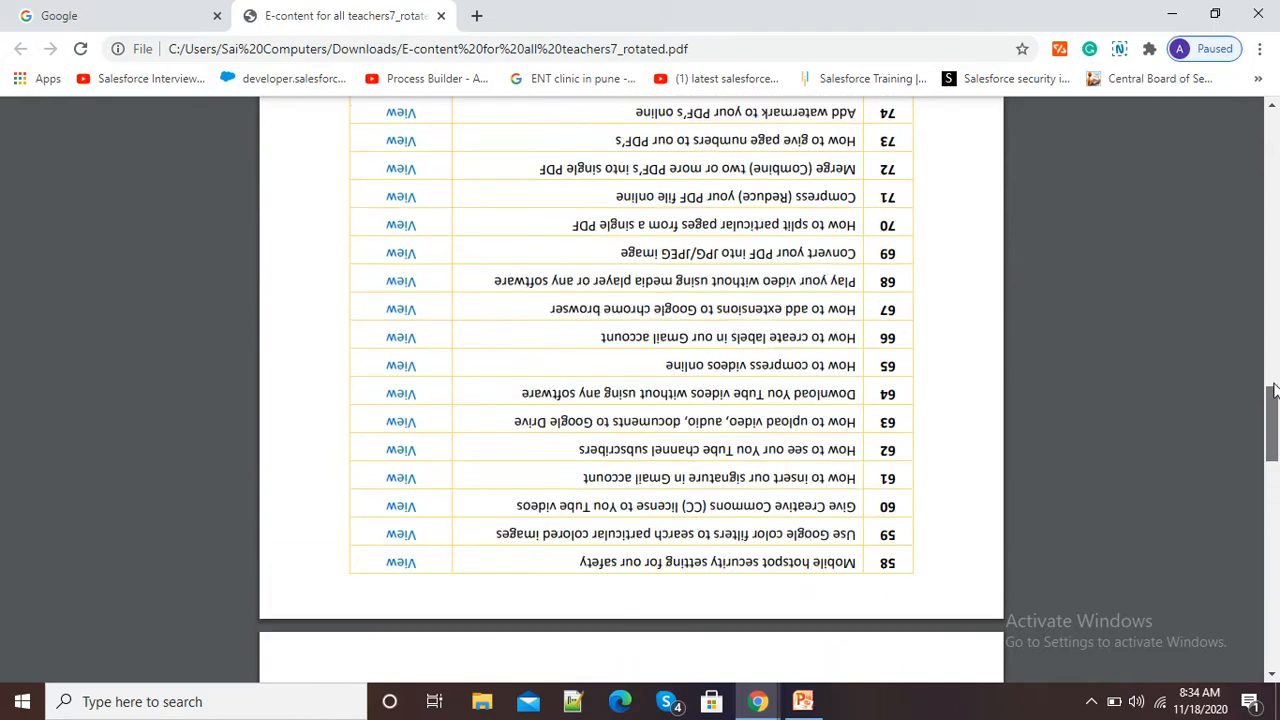
scroll("up", 3)
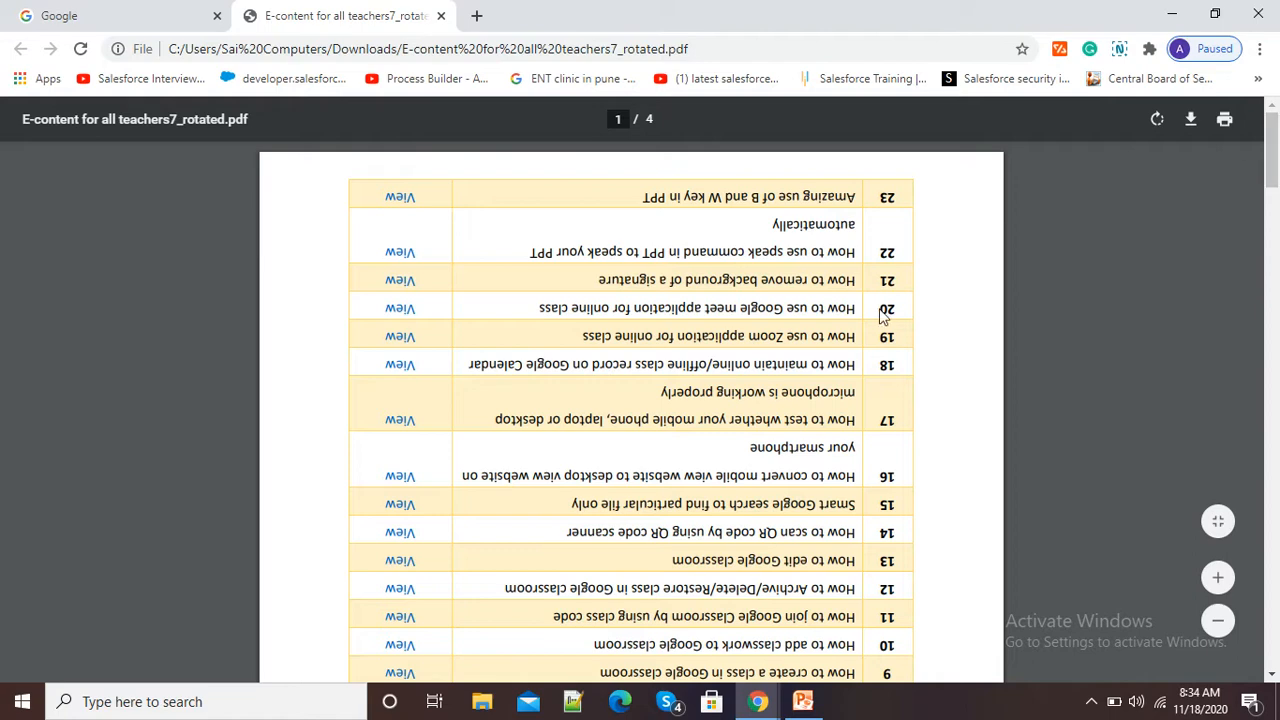
mouse_move(781, 352)
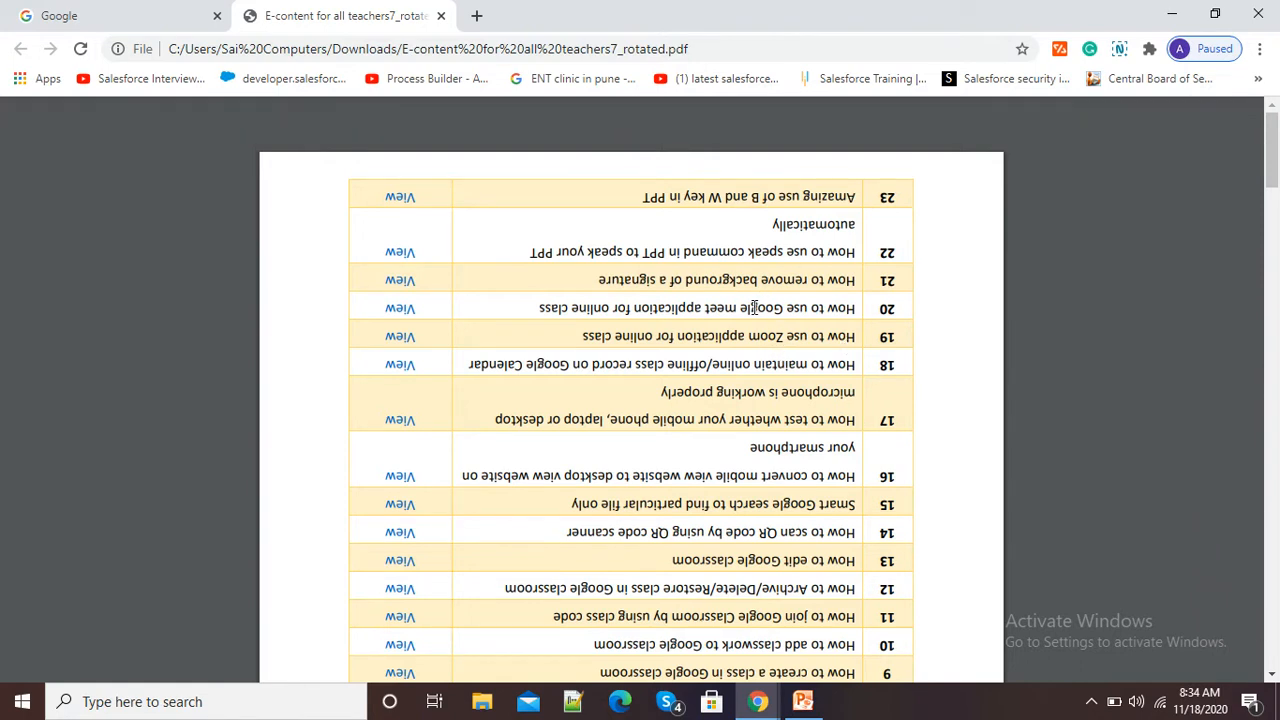
mouse_move(793, 354)
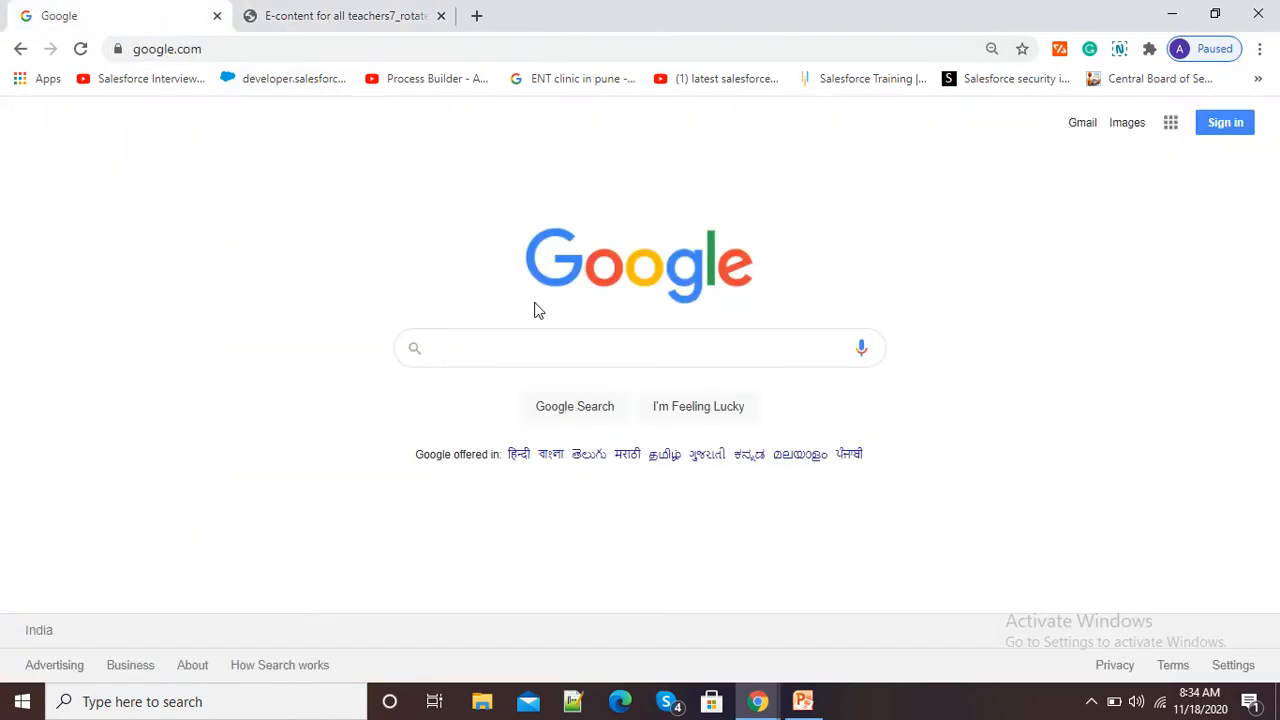
mouse_move(589, 360)
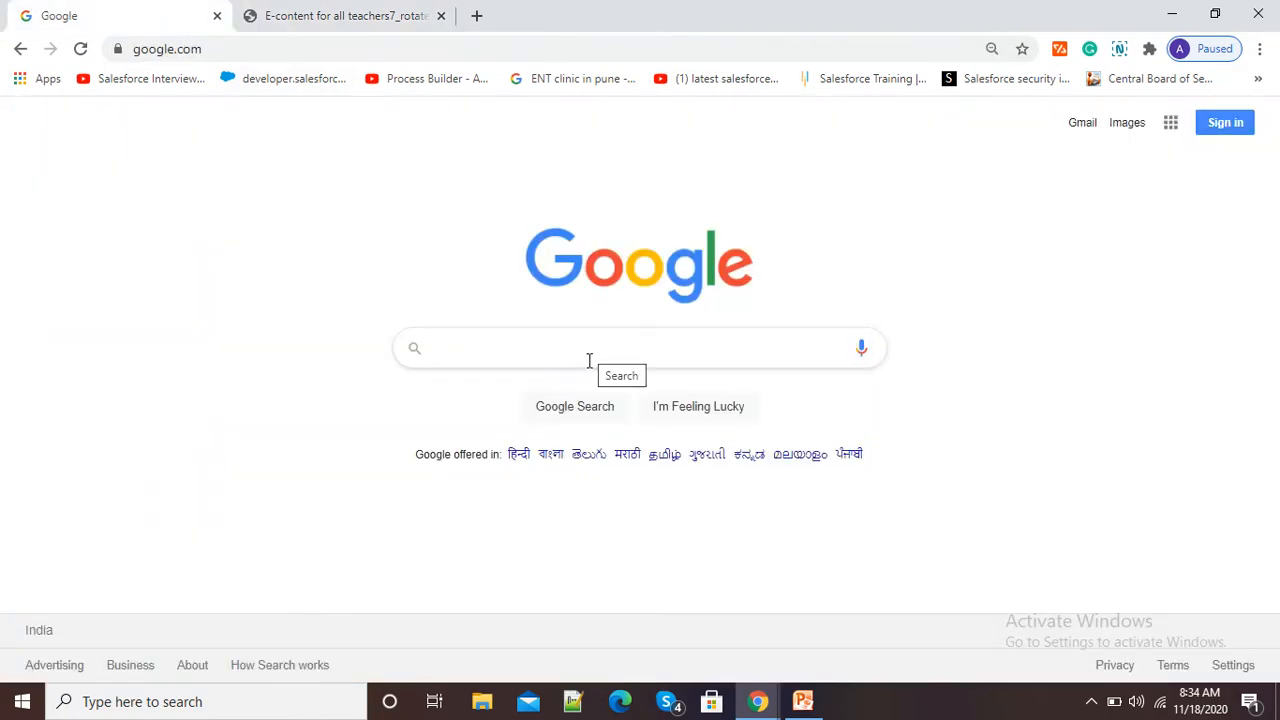
Search Google for 'I love pdf' and open the iLovePDF website.
type("I love pdf")
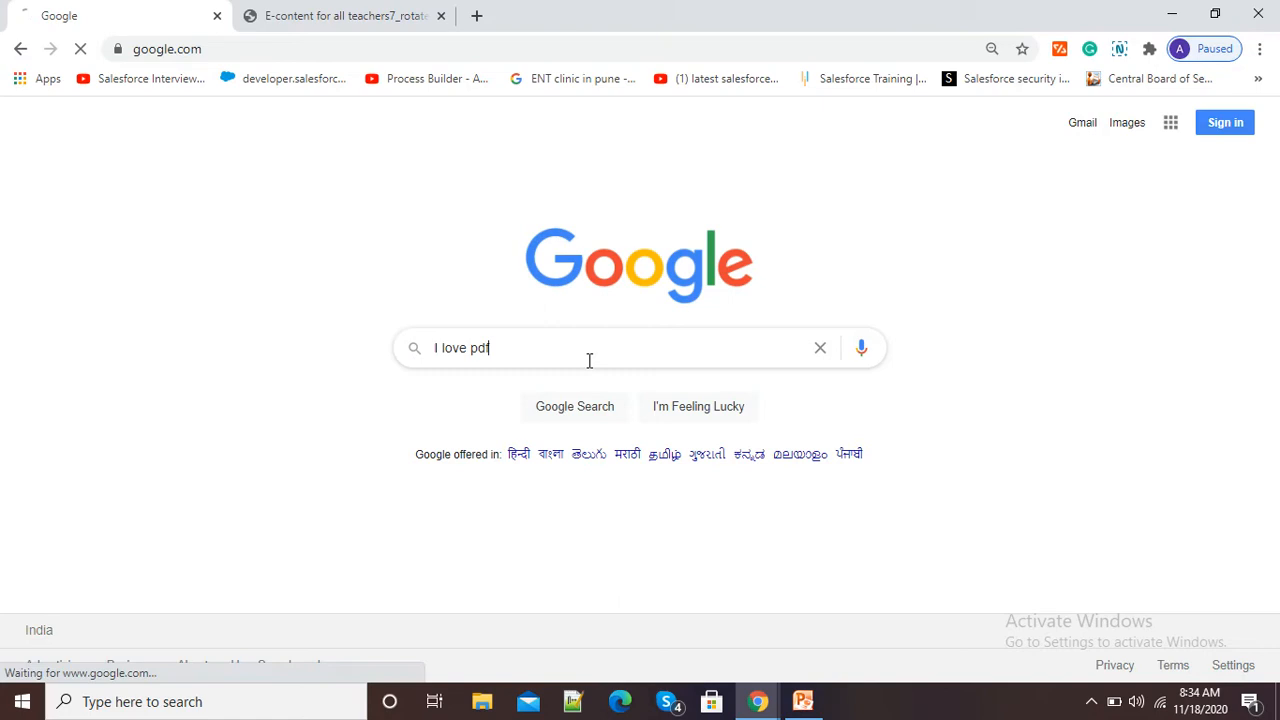
key("Return")
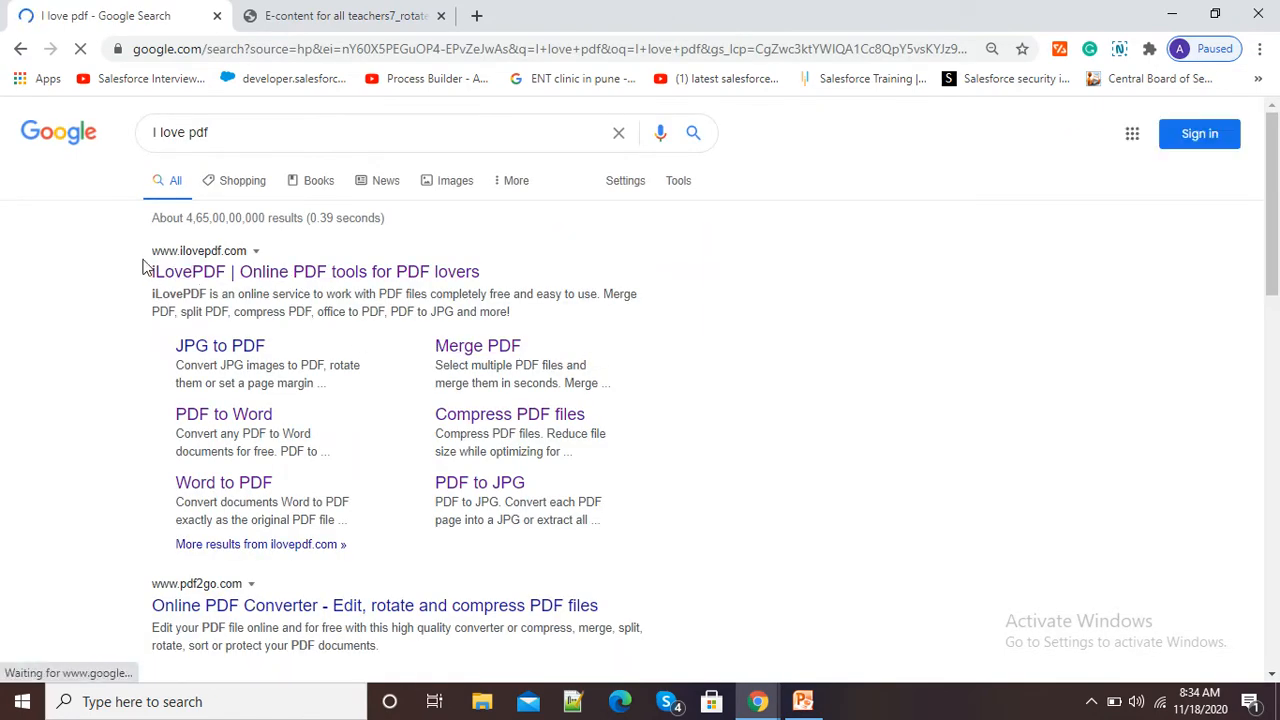
mouse_move(200, 277)
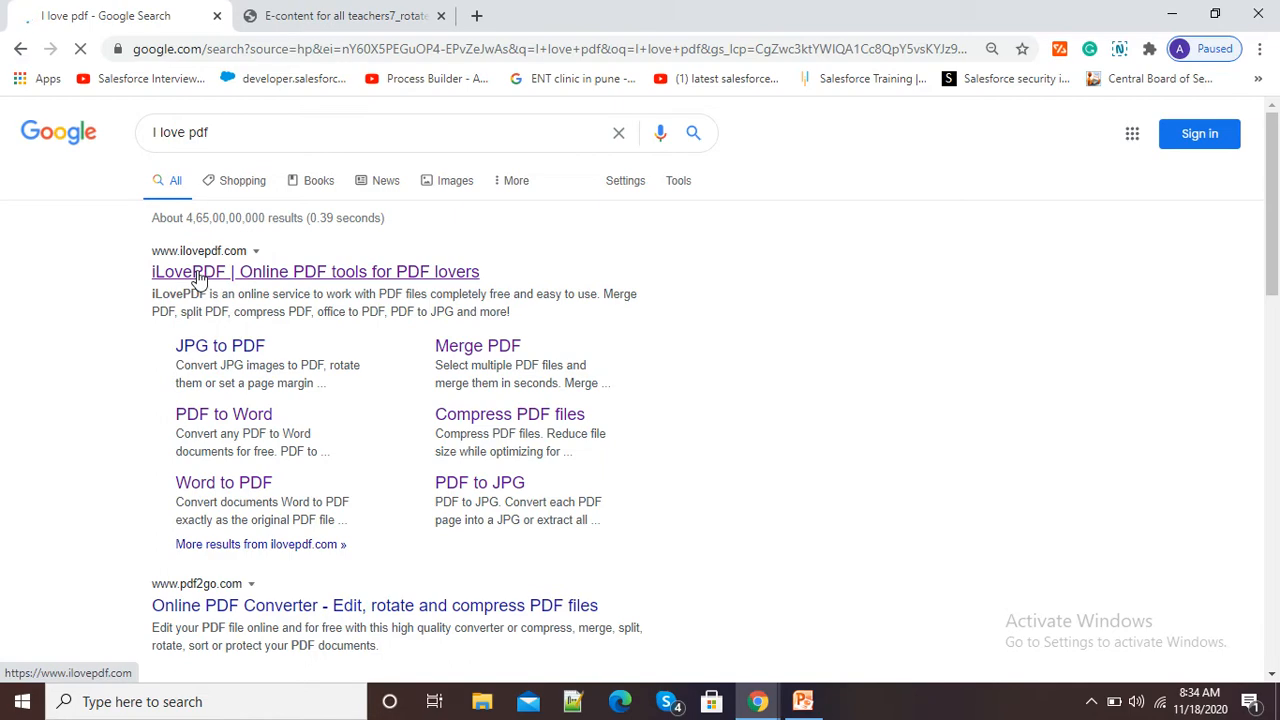
left_click(315, 271)
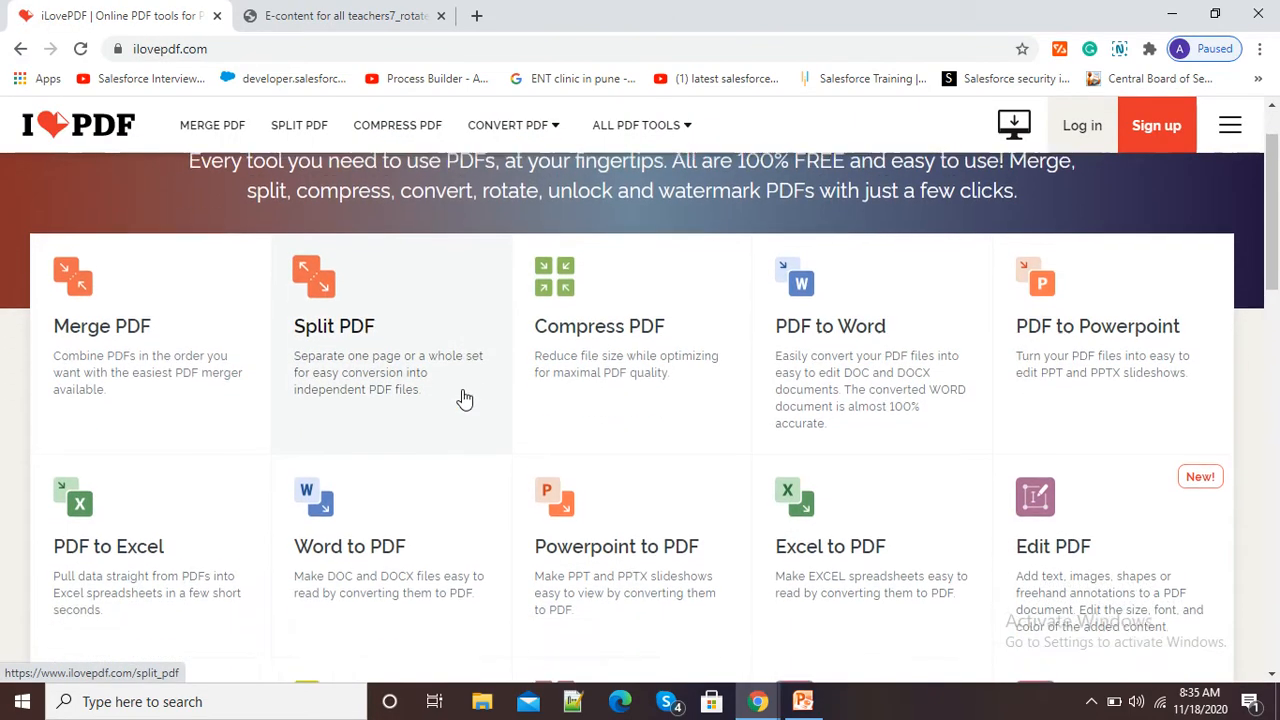
Scroll the iLovePDF tools grid and open the Rotate PDF tool.
scroll("down", 3)
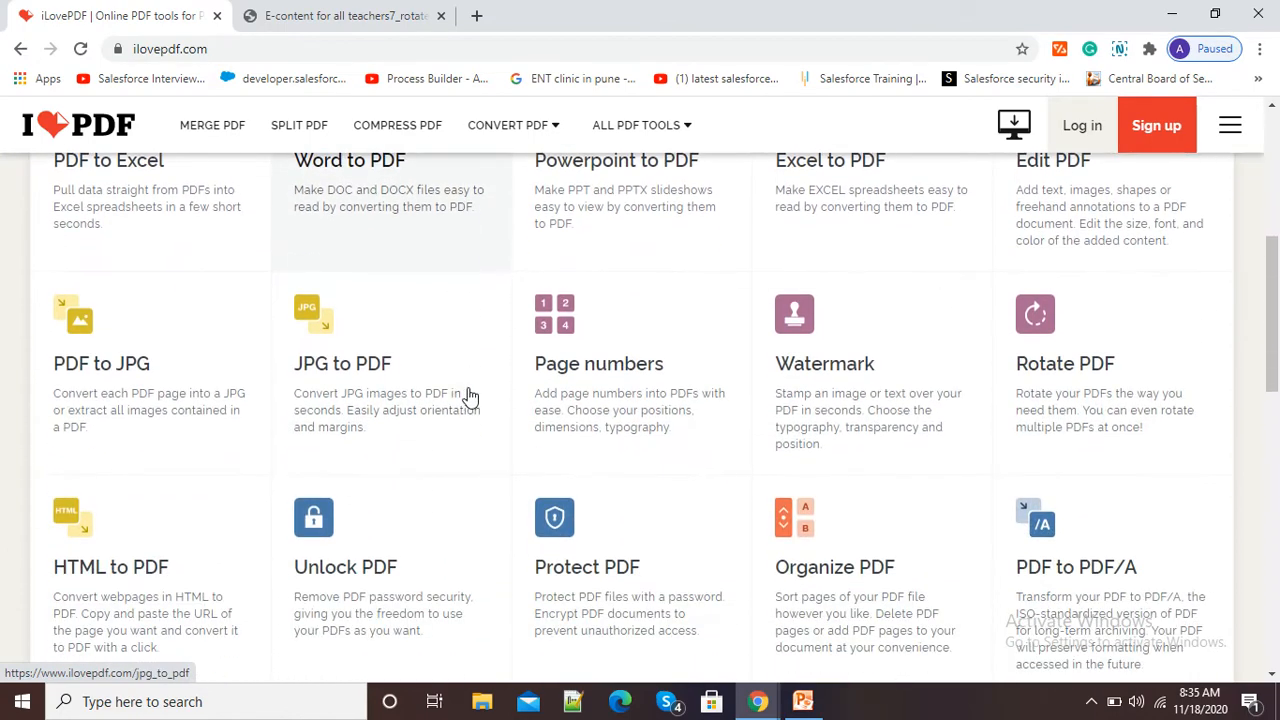
mouse_move(994, 377)
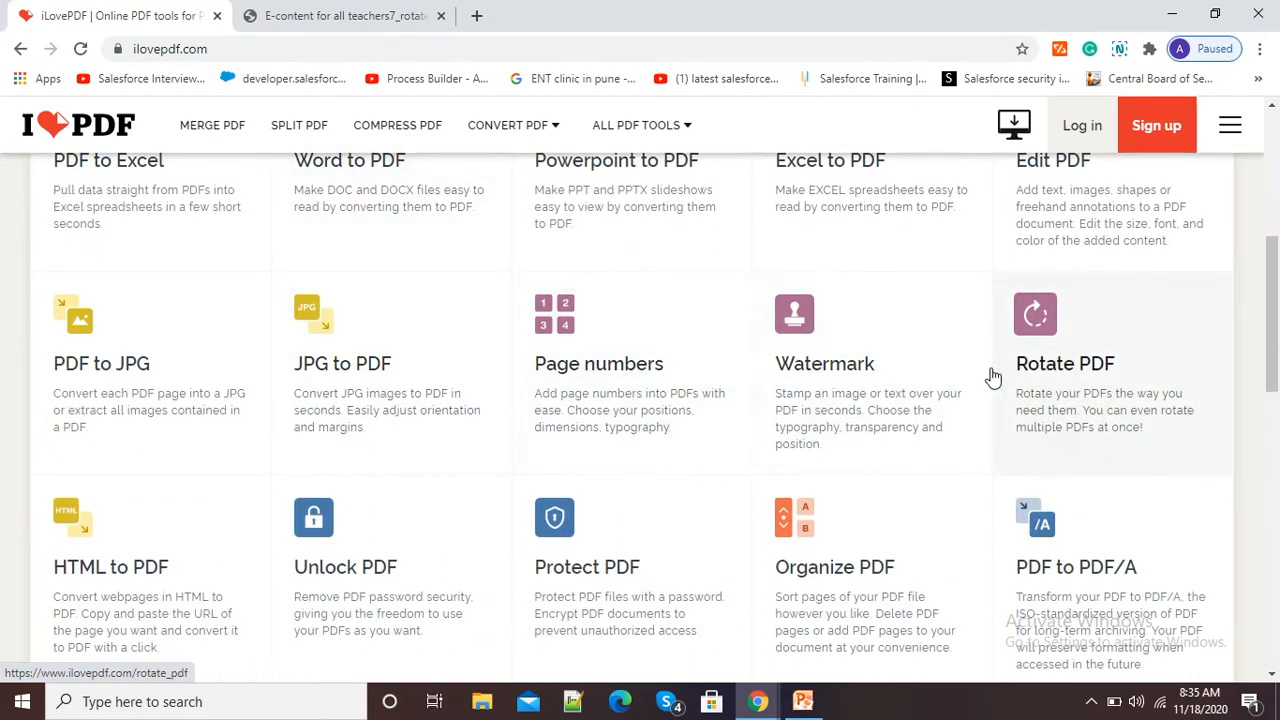
mouse_move(997, 363)
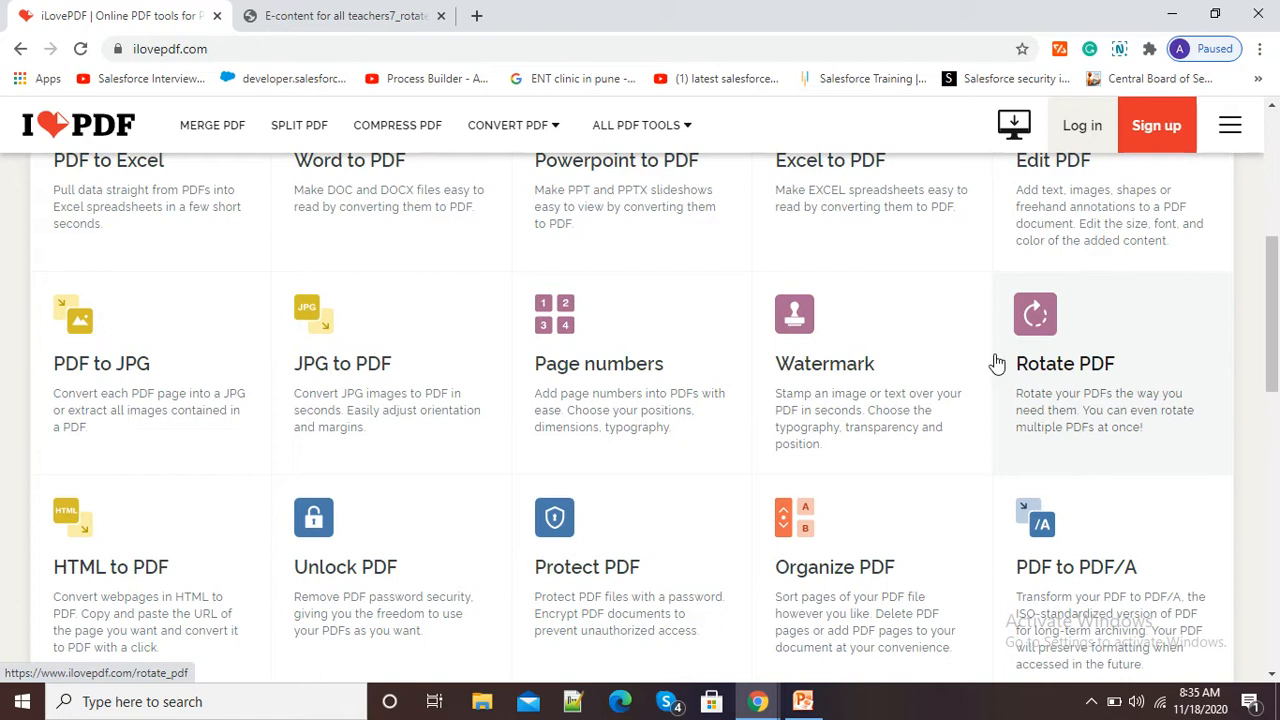
mouse_move(1080, 372)
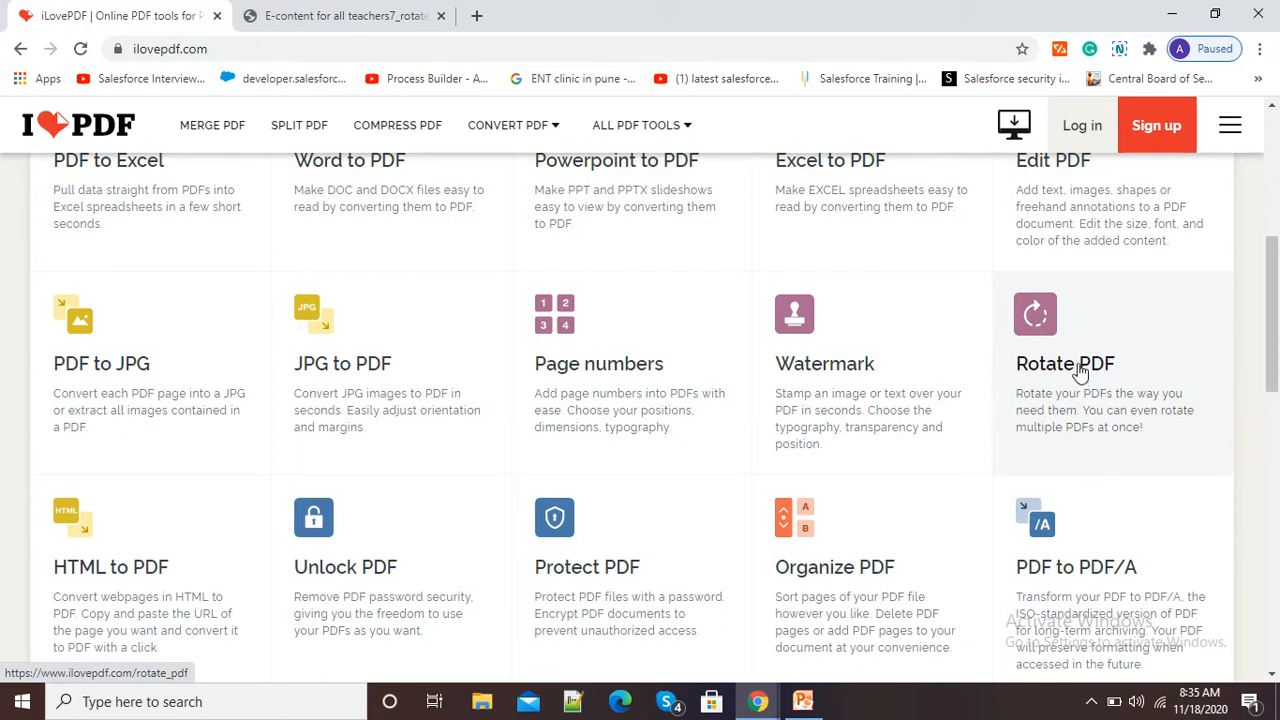
left_click(1065, 363)
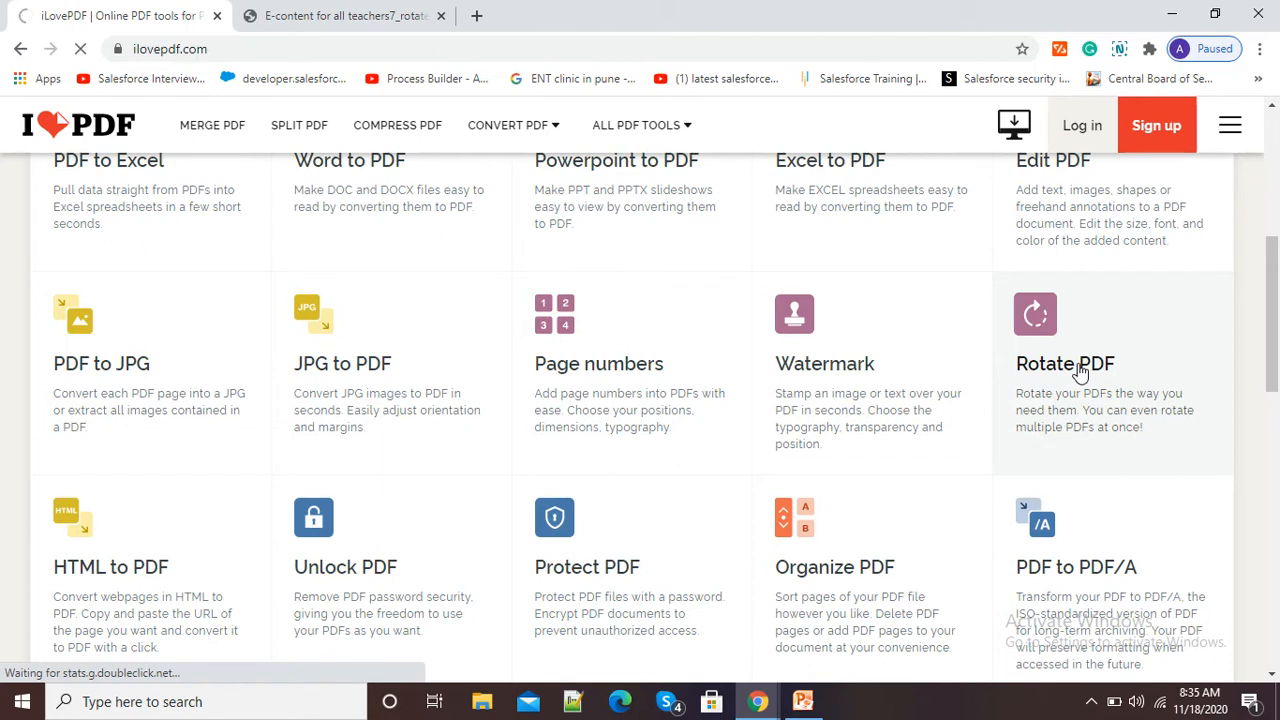
left_click(1065, 363)
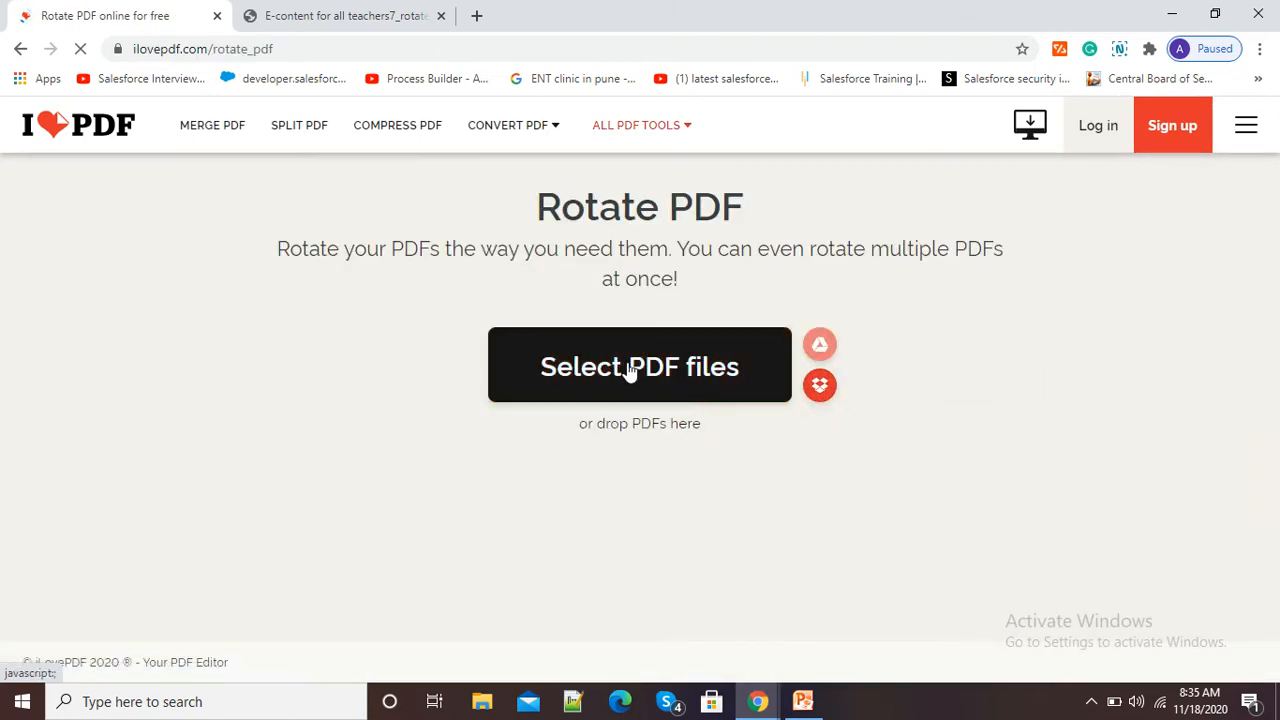
Upload the upside-down E-content PDF from Downloads to Rotate PDF.
left_click(639, 366)
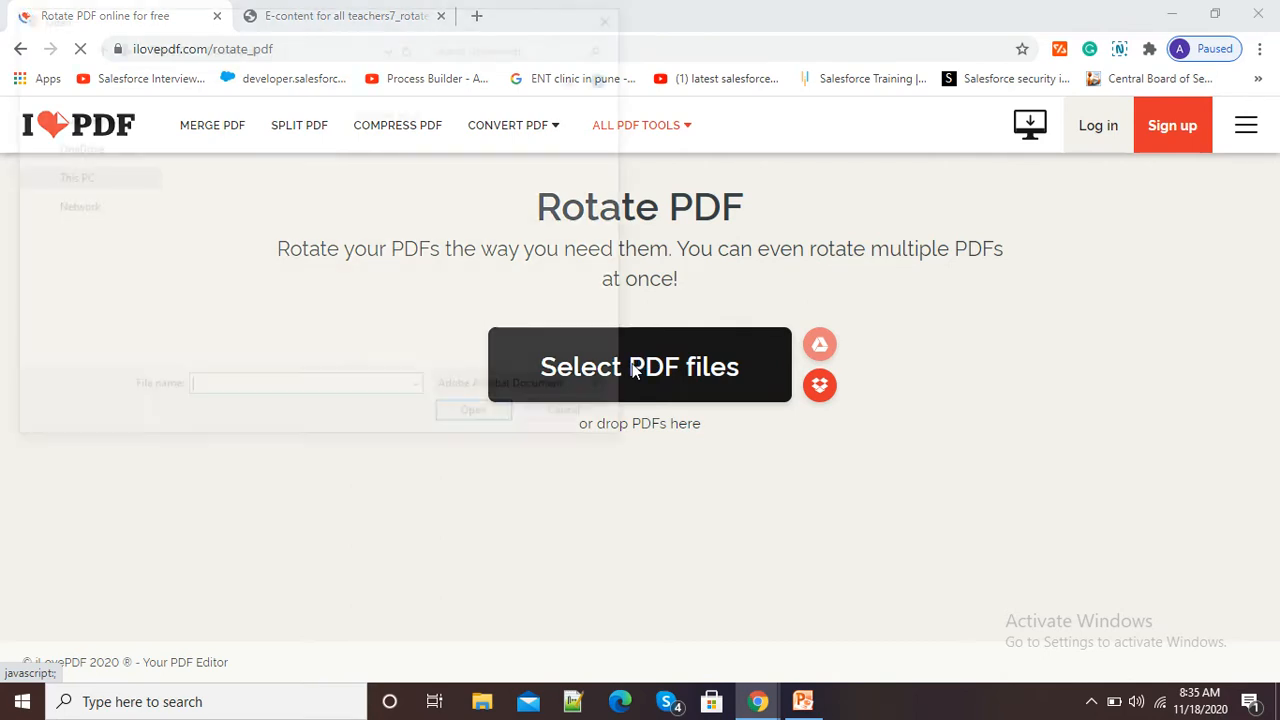
left_click(639, 366)
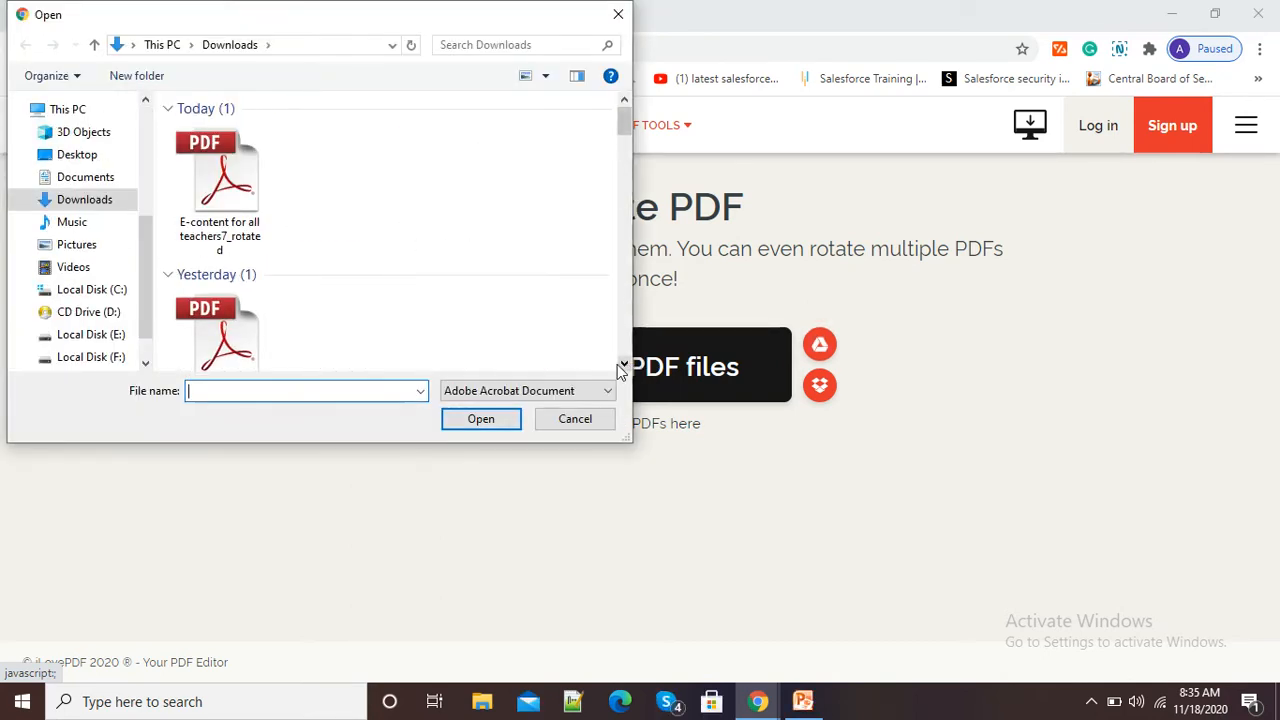
left_click(219, 190)
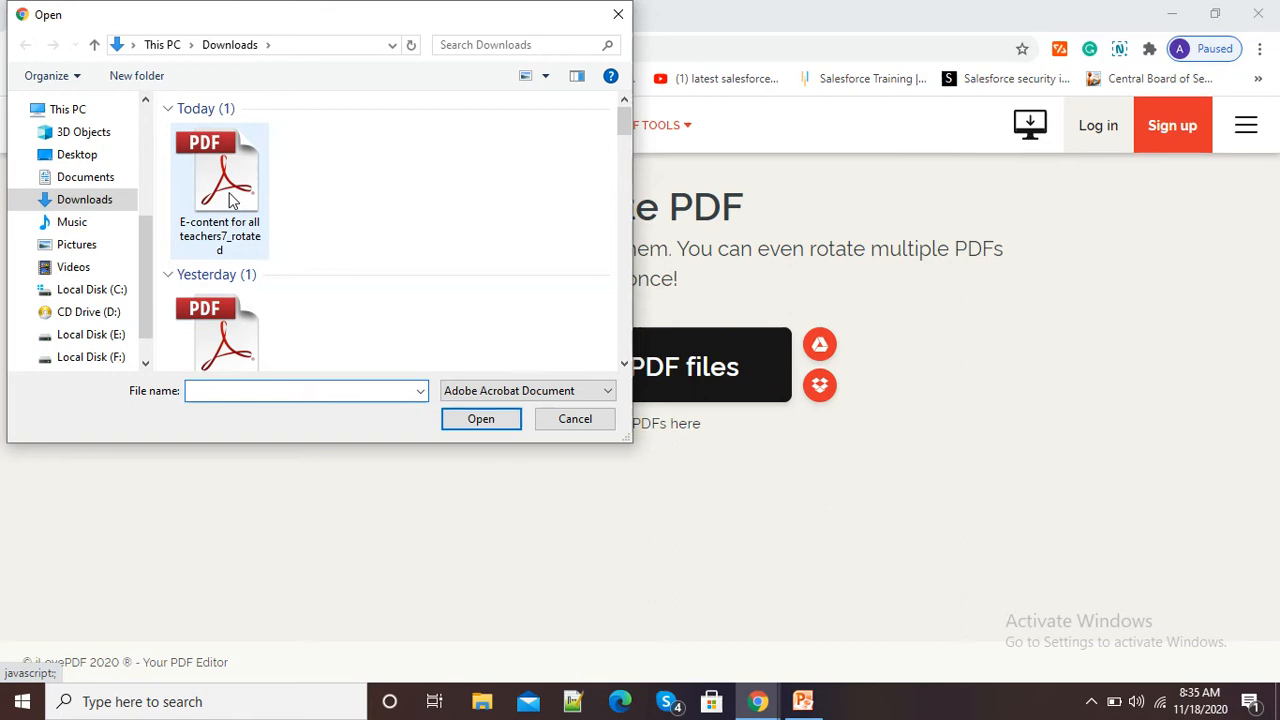
left_click(480, 418)
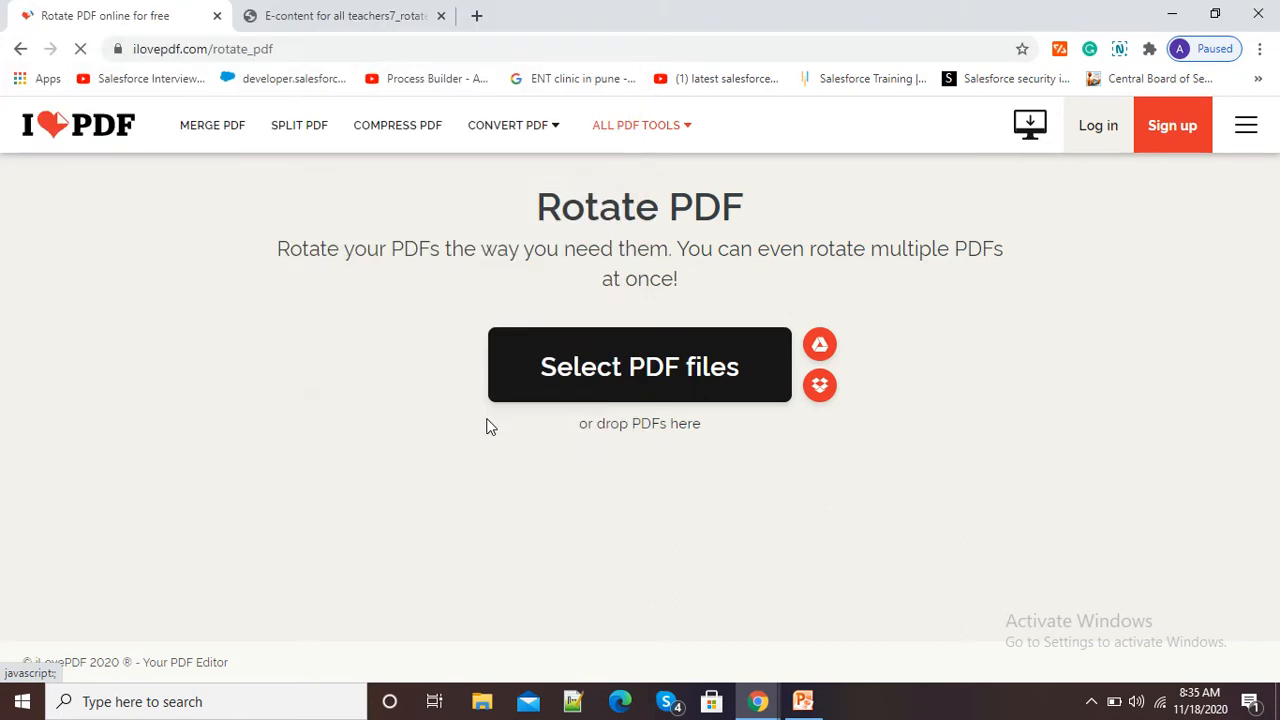
Rotate the uploaded 4-page PDF 180° with two clockwise turns until upright.
left_click(639, 366)
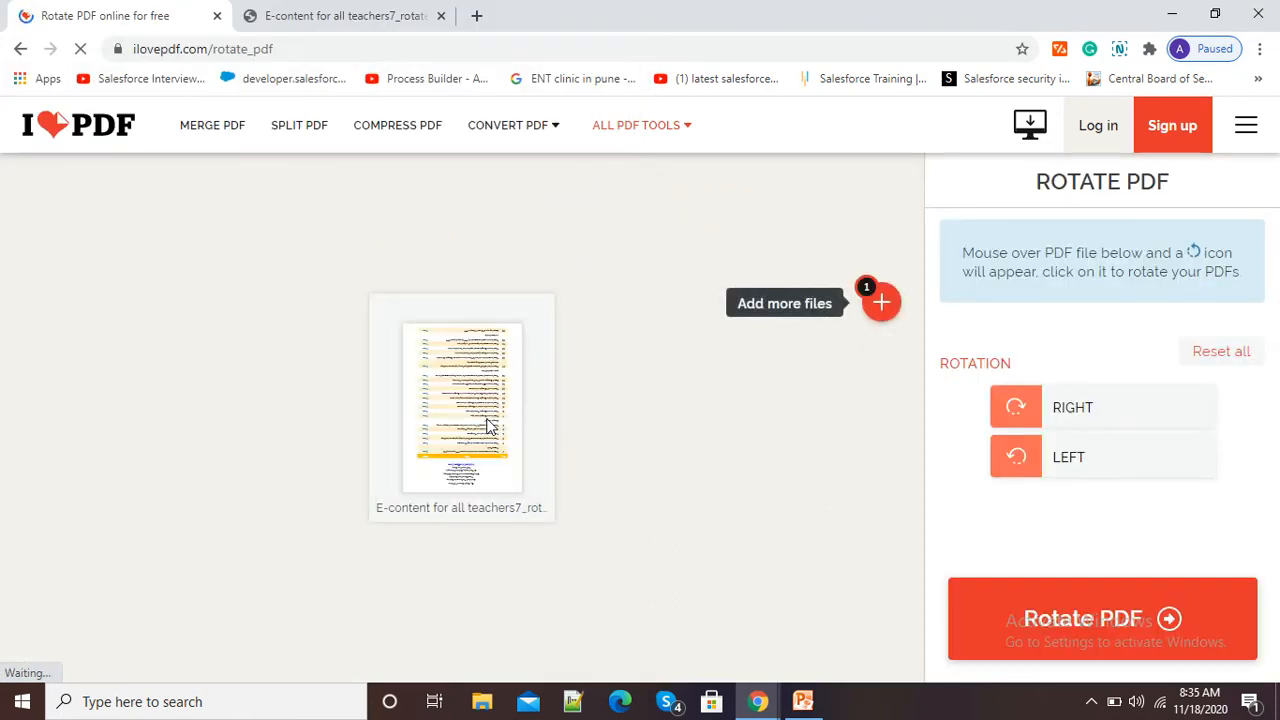
mouse_move(461, 420)
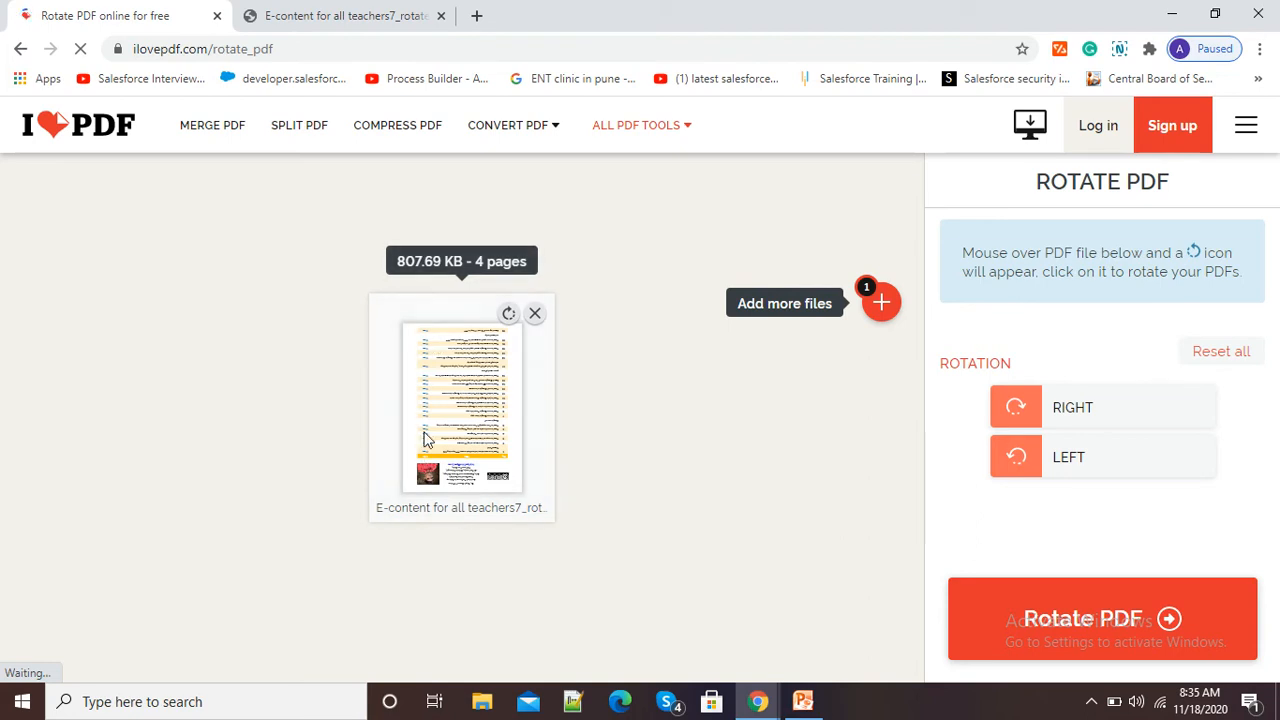
mouse_move(925, 463)
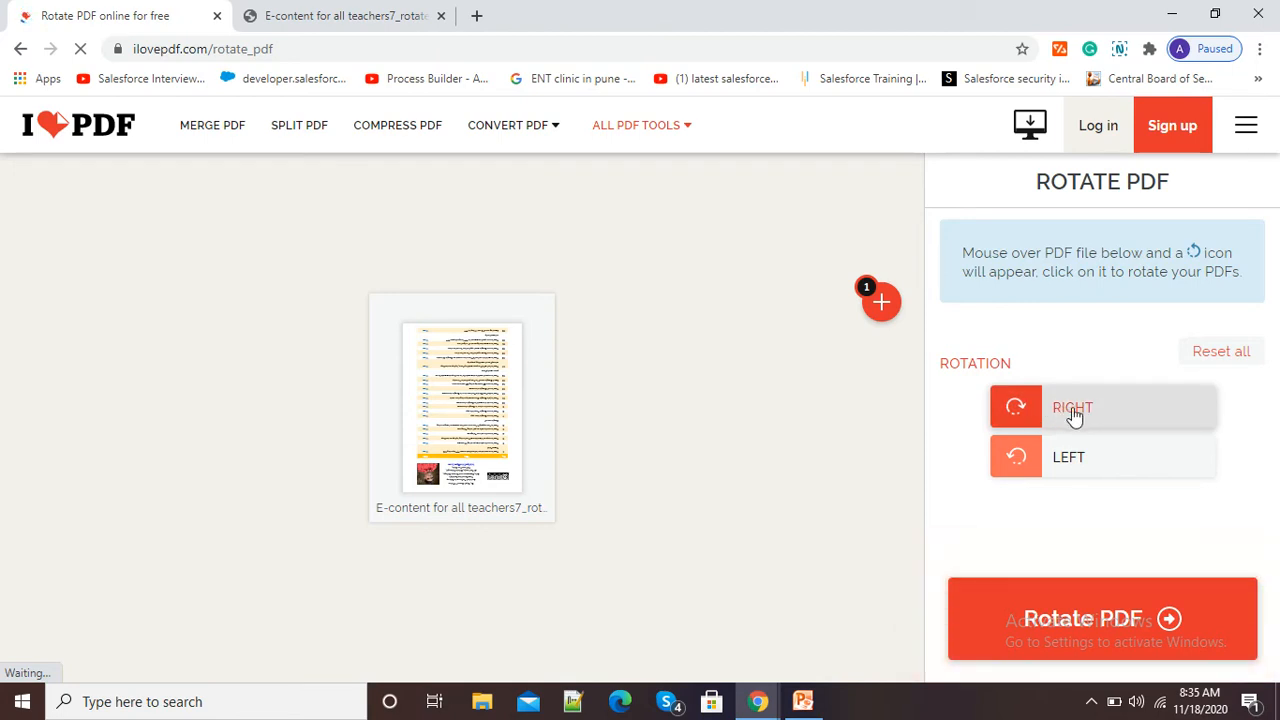
left_click(1072, 407)
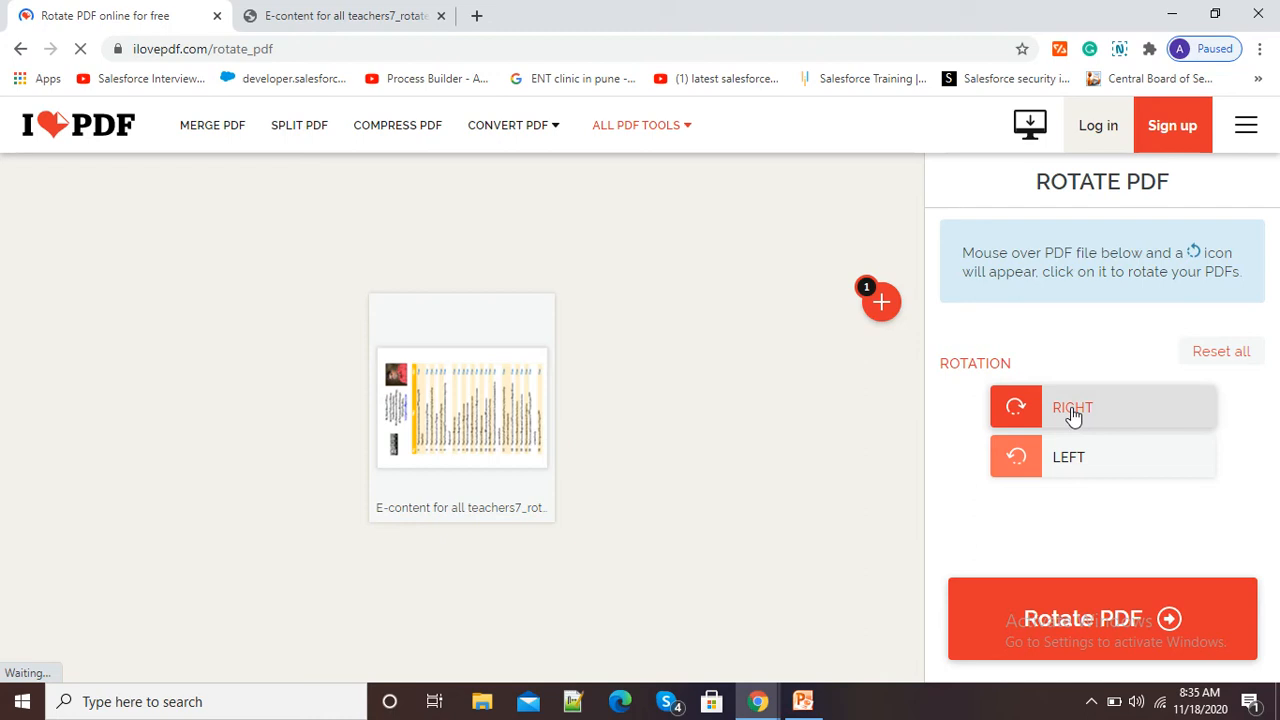
left_click(1072, 407)
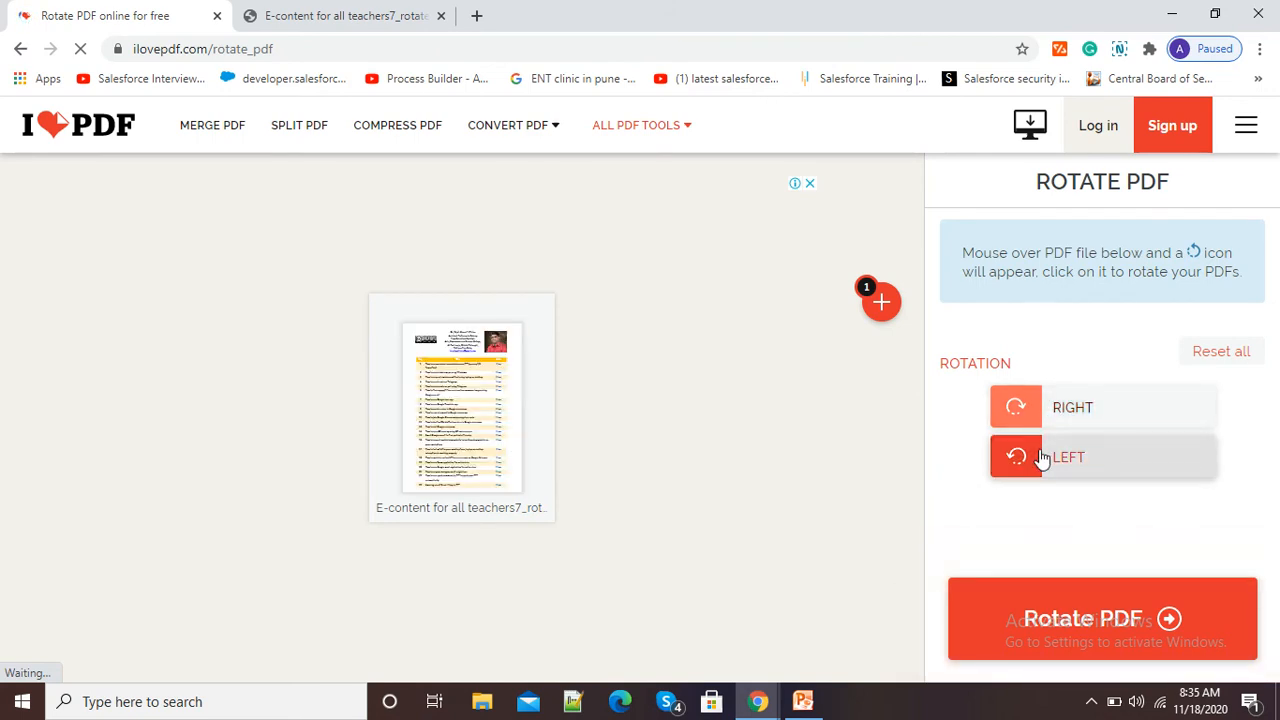
mouse_move(465, 571)
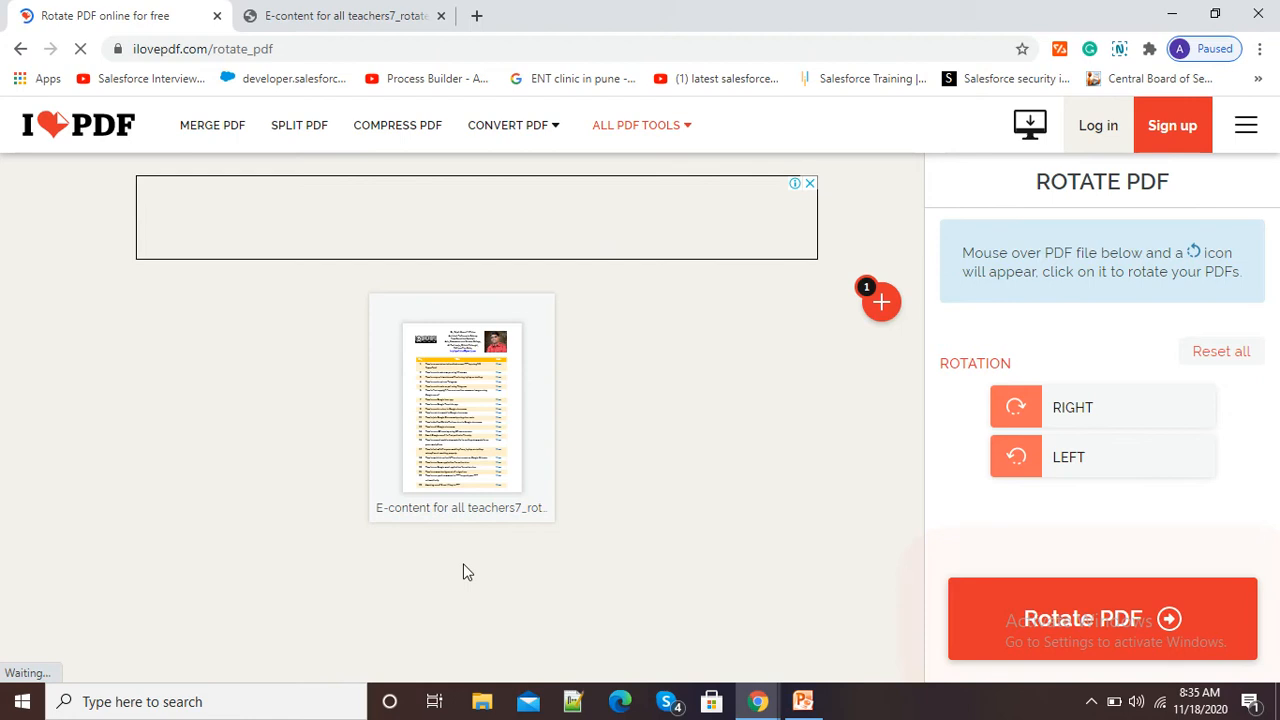
mouse_move(333, 373)
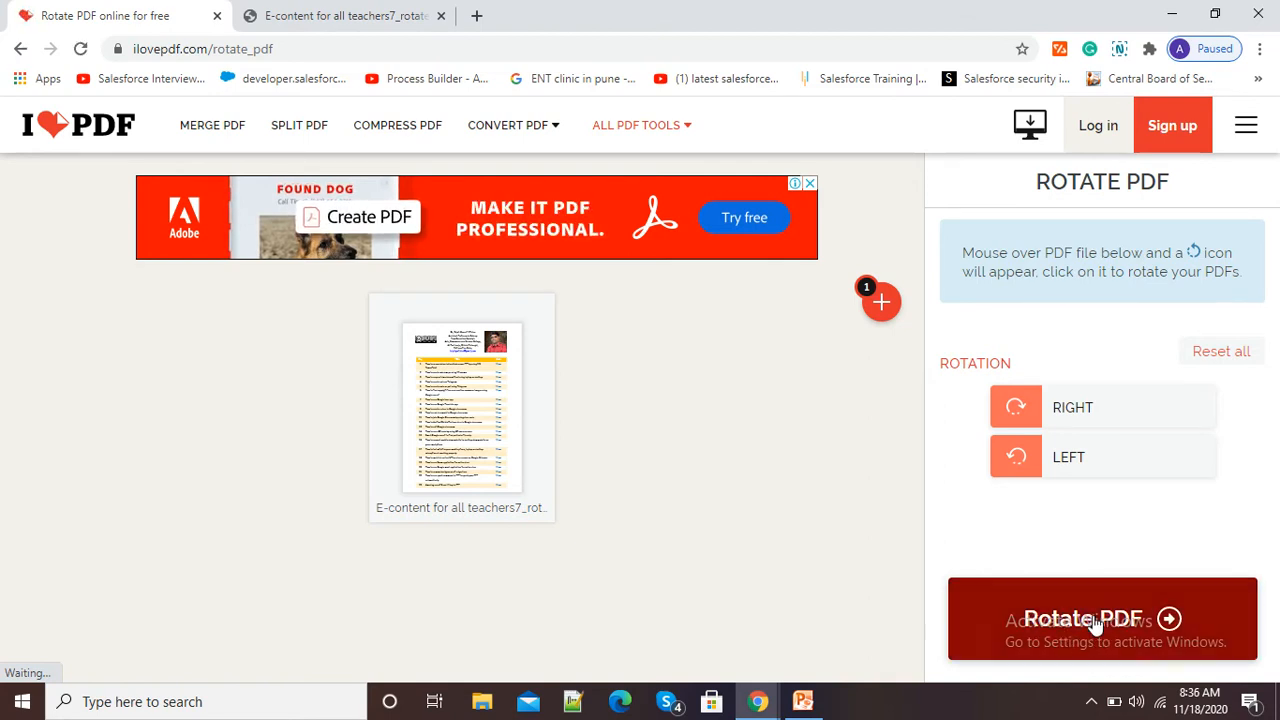
Apply the rotation with the Rotate PDF button.
left_click(1100, 618)
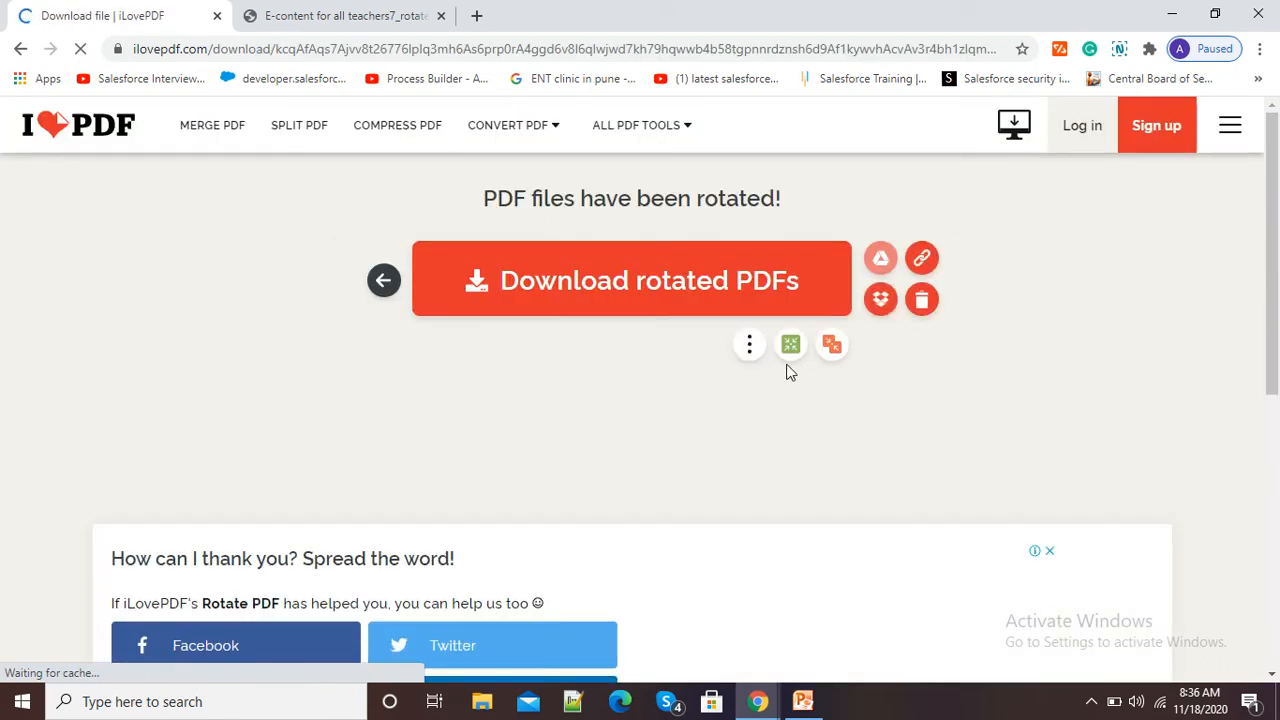
Download the rotated PDF (808 KB) and open it from the download bar.
left_click(632, 280)
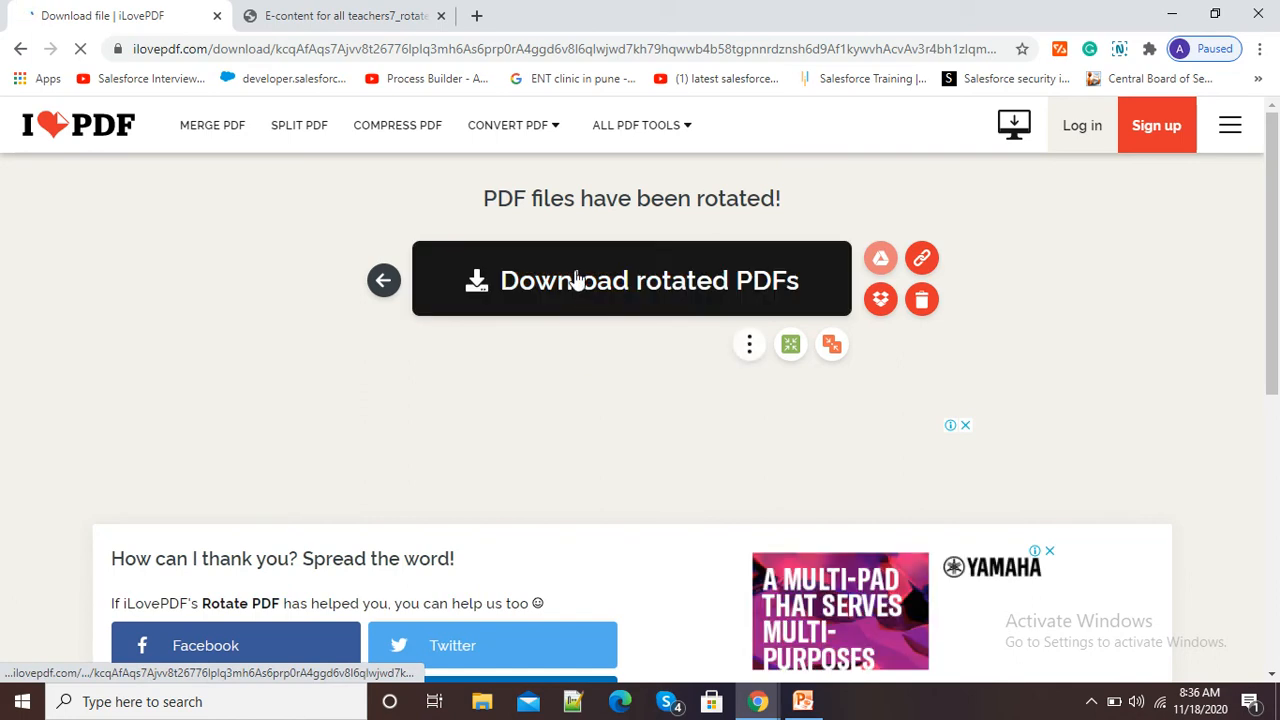
left_click(631, 280)
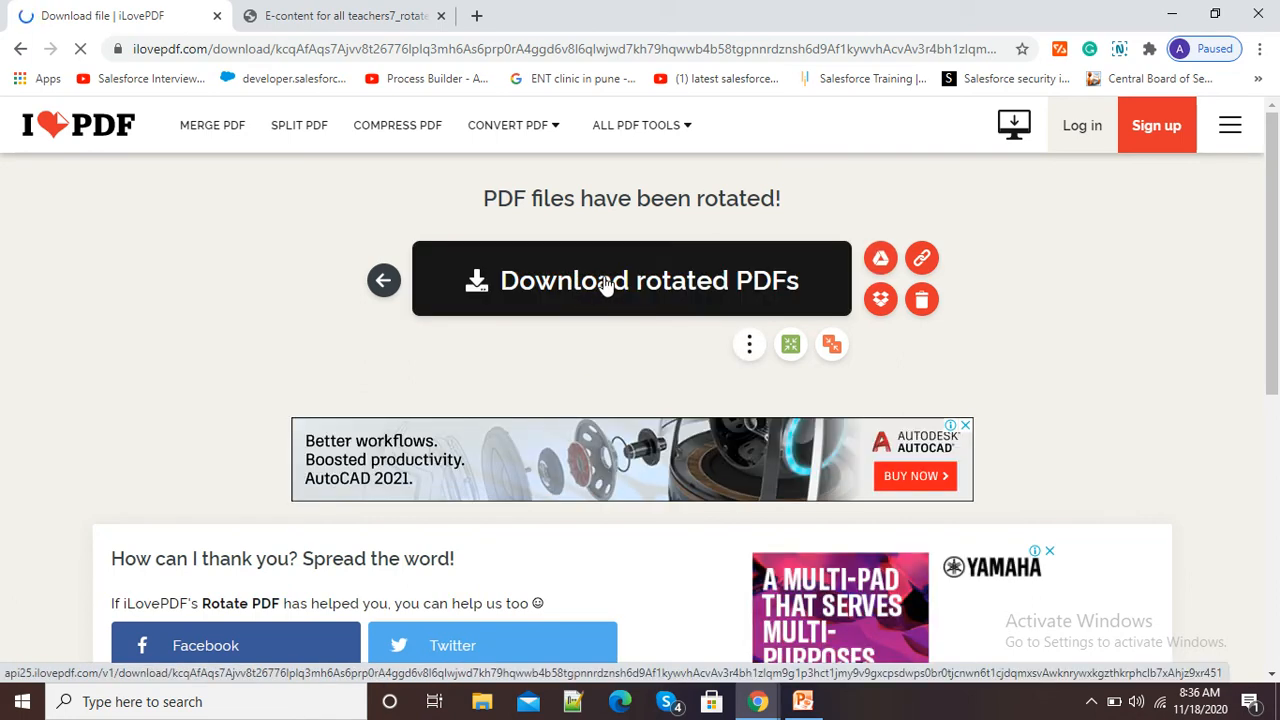
left_click(631, 280)
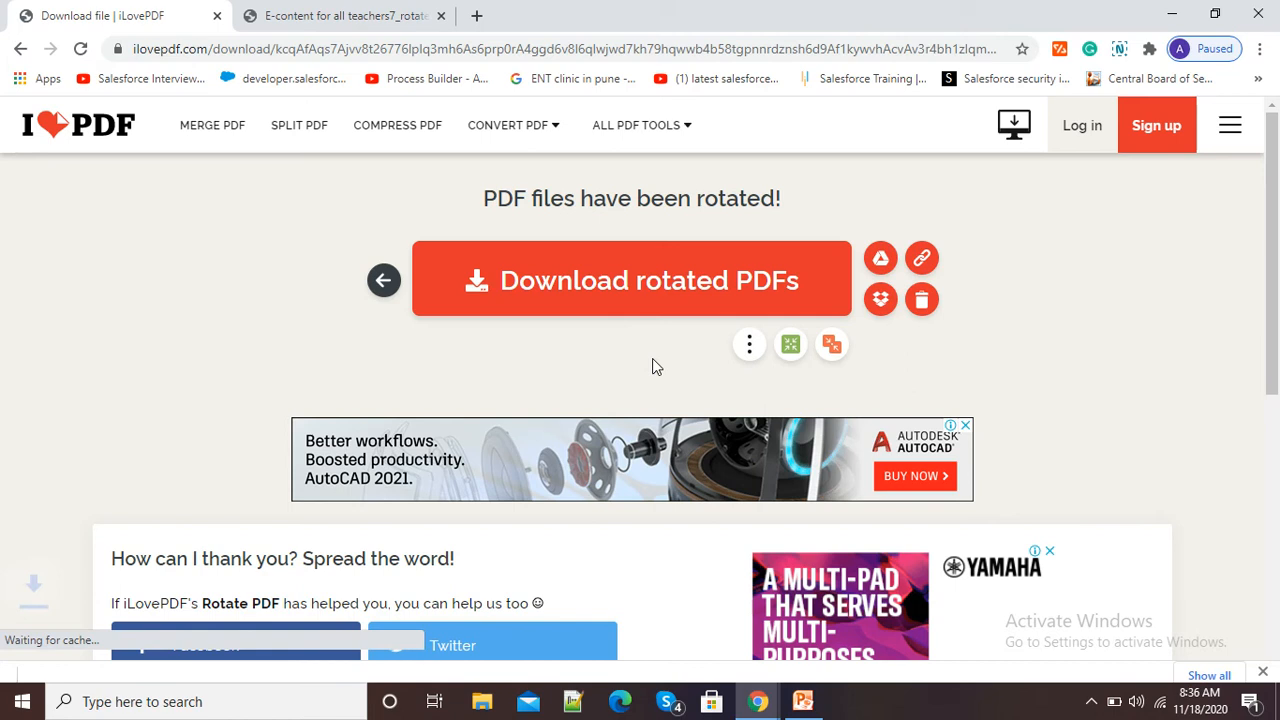
left_click(631, 280)
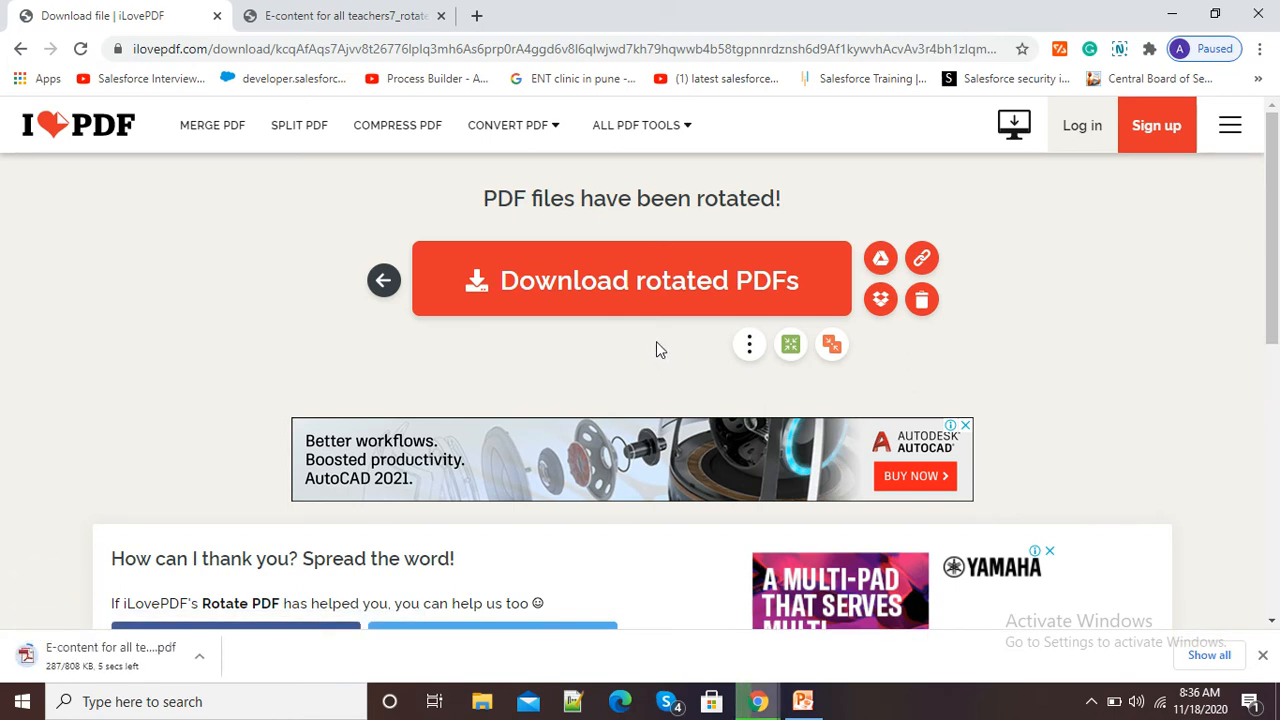
mouse_move(265, 663)
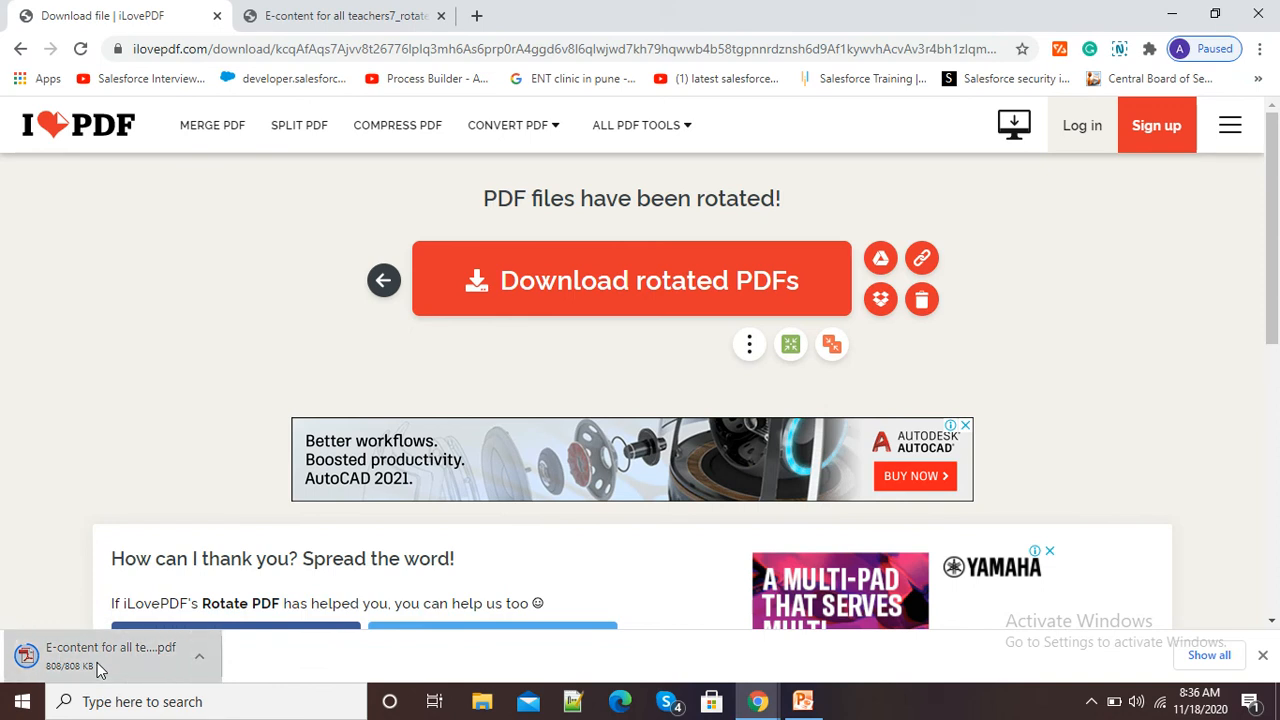
mouse_move(155, 668)
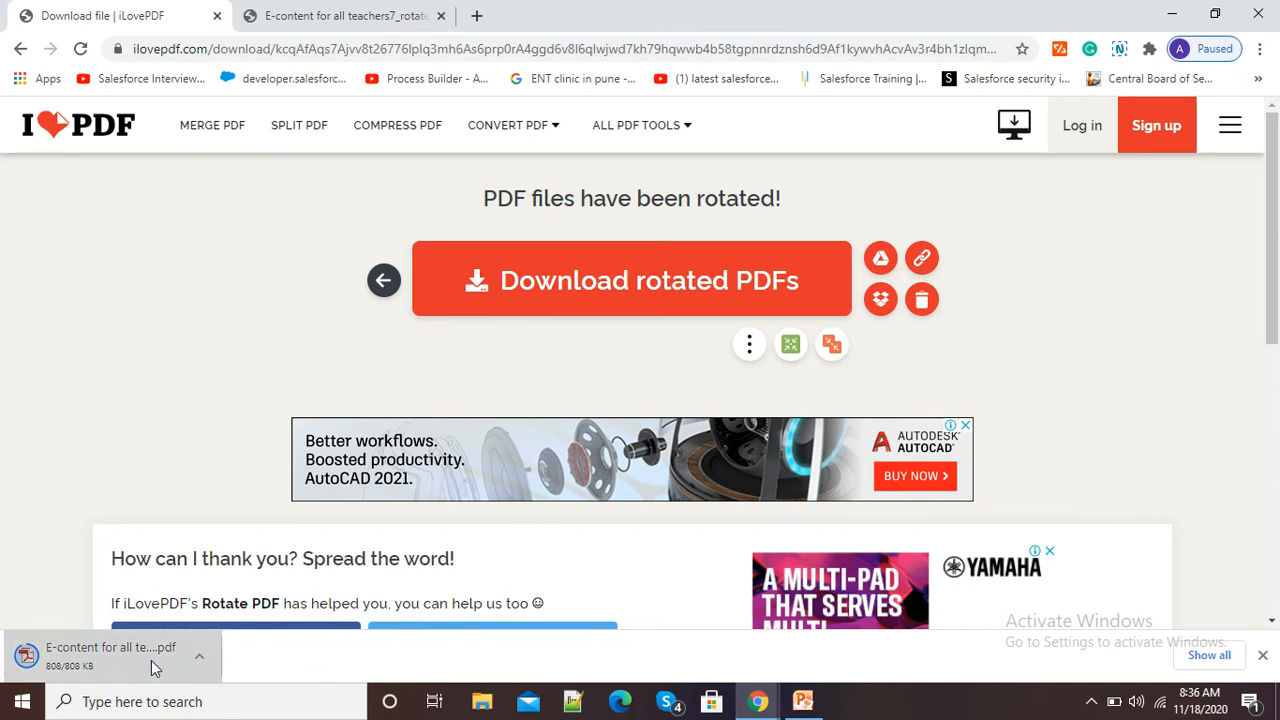
left_click(110, 647)
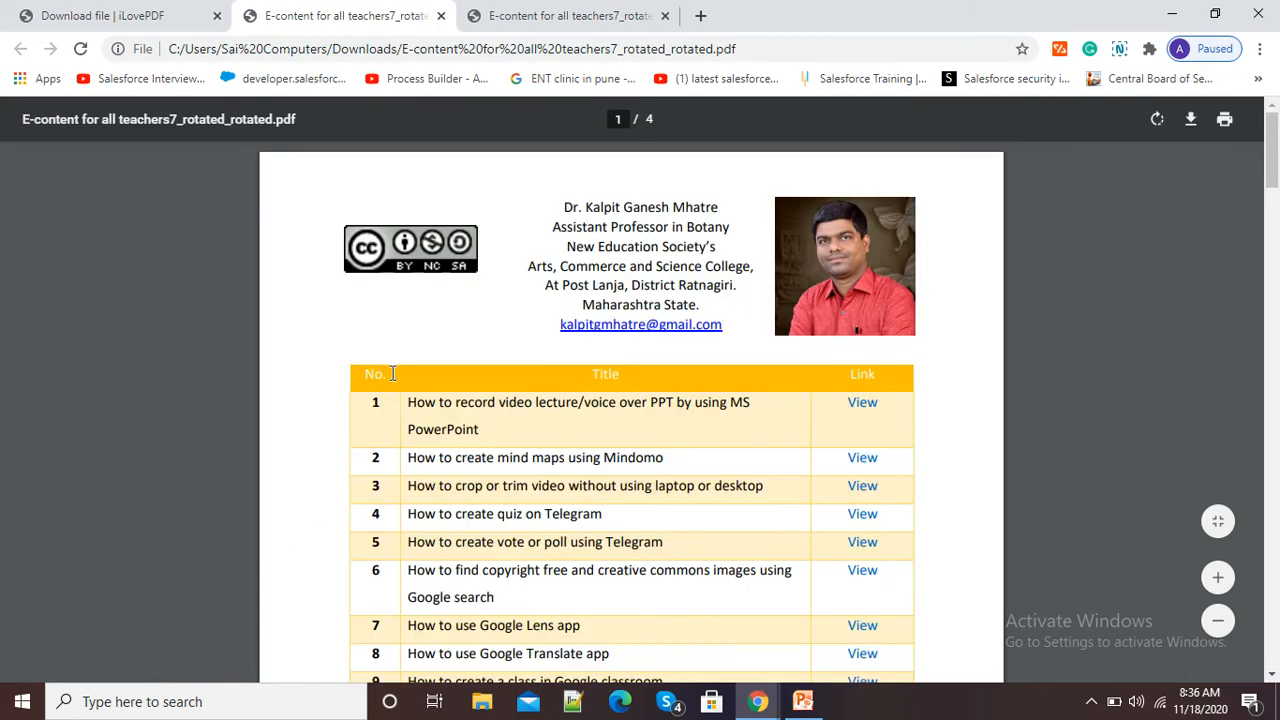
Compare the upright copy against the upside-down original, then return to iLovePDF.
left_click(568, 15)
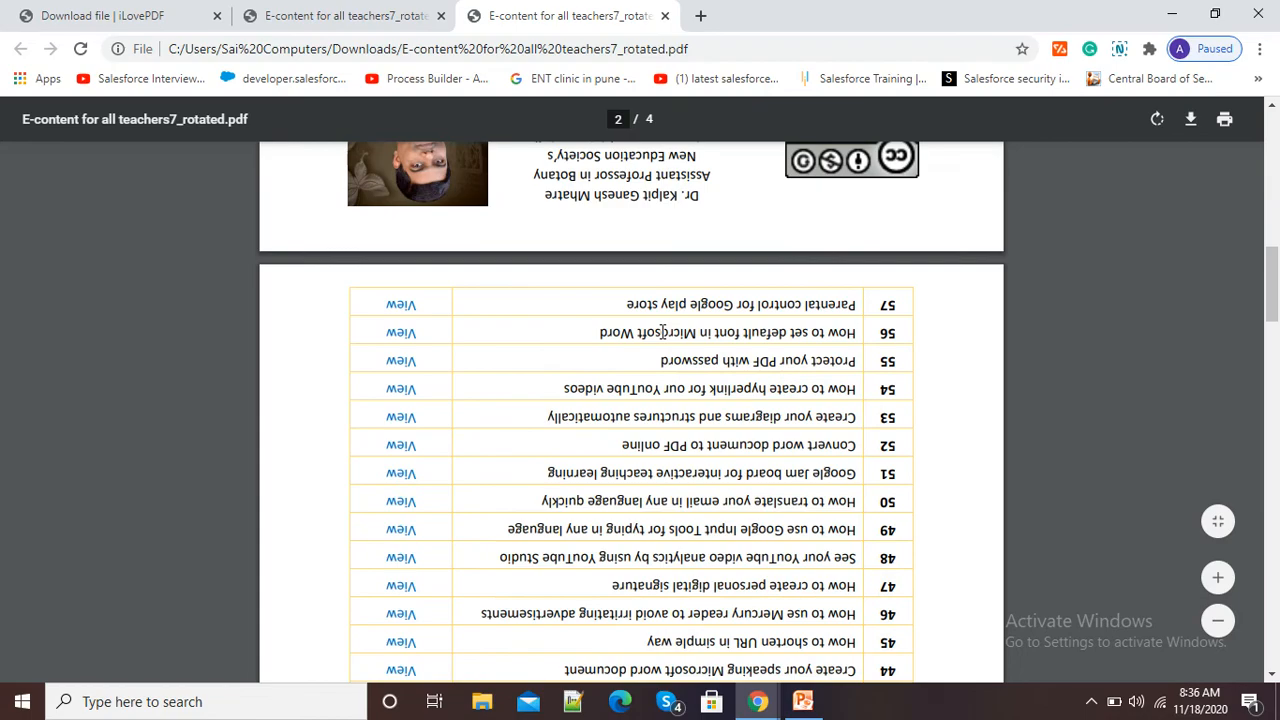
scroll("down", 3)
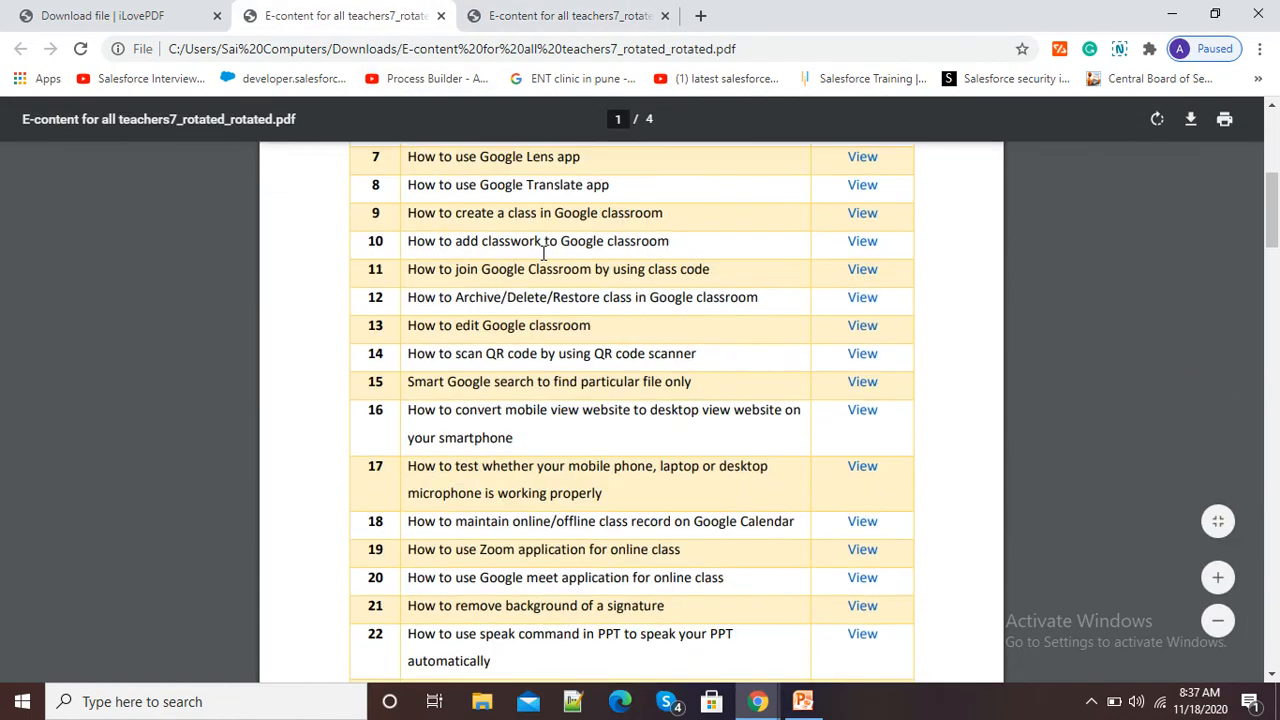
scroll("down", 3)
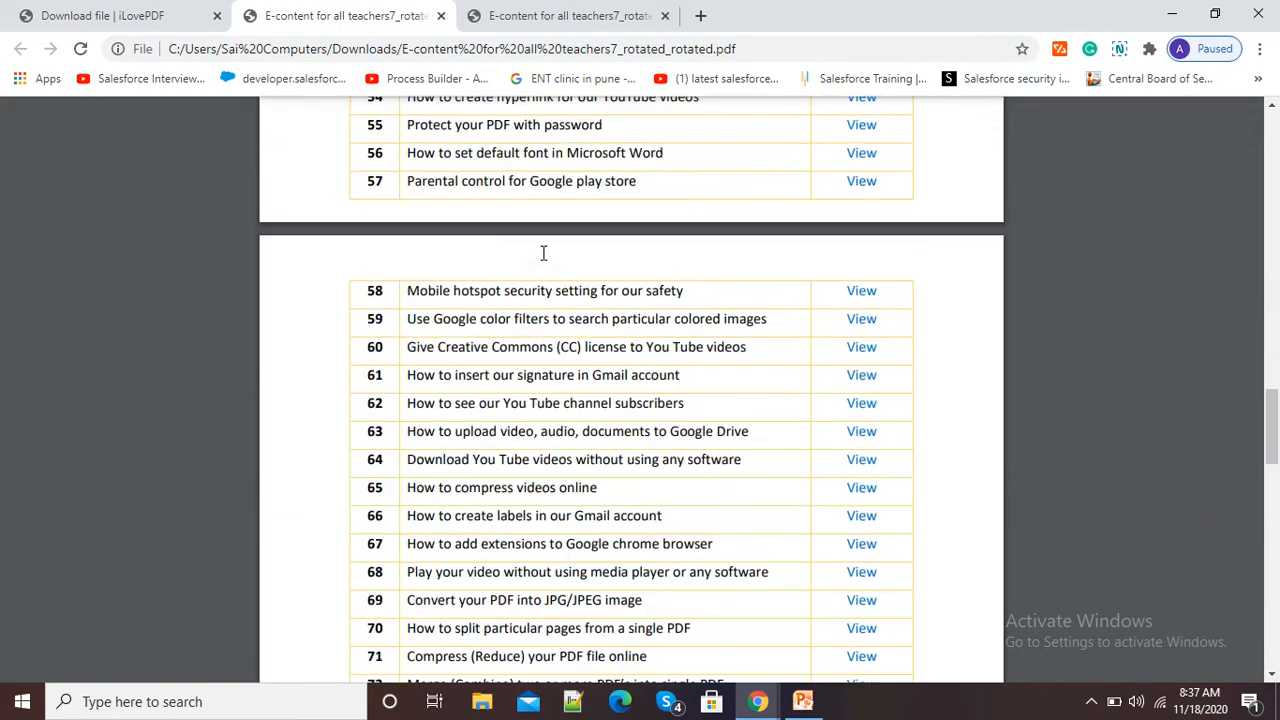
left_click(100, 15)
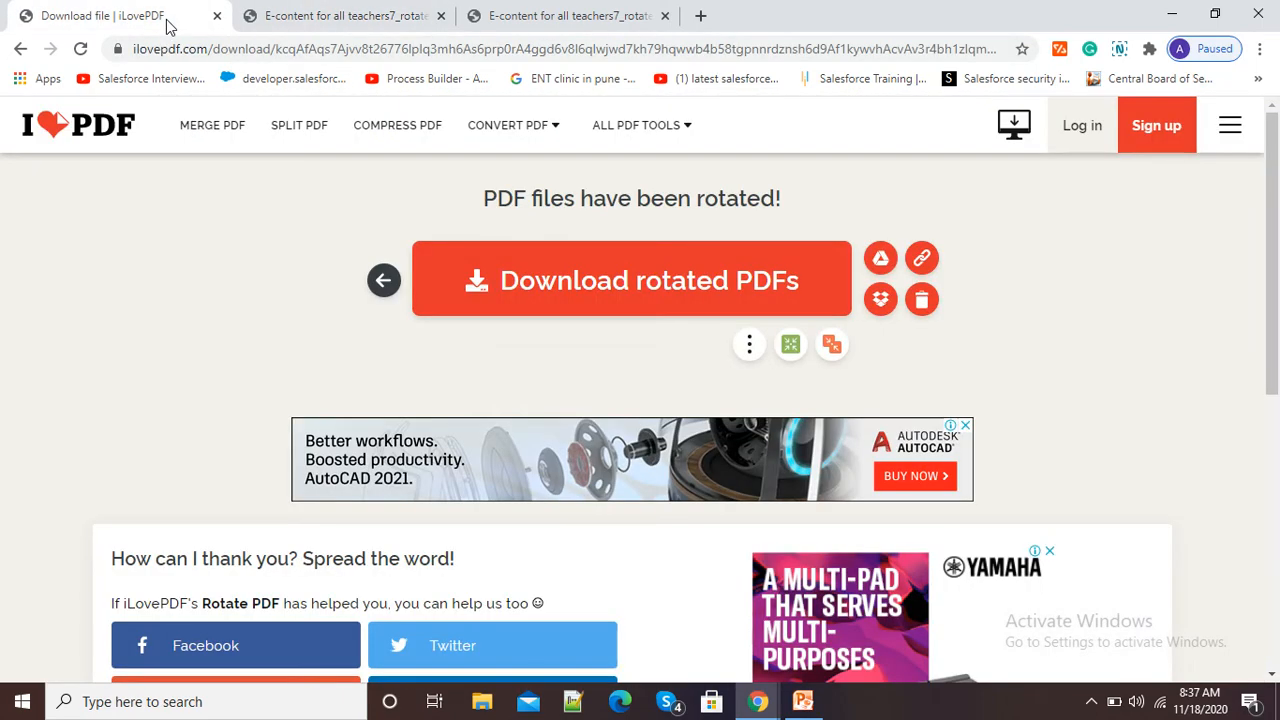
mouse_move(745, 500)
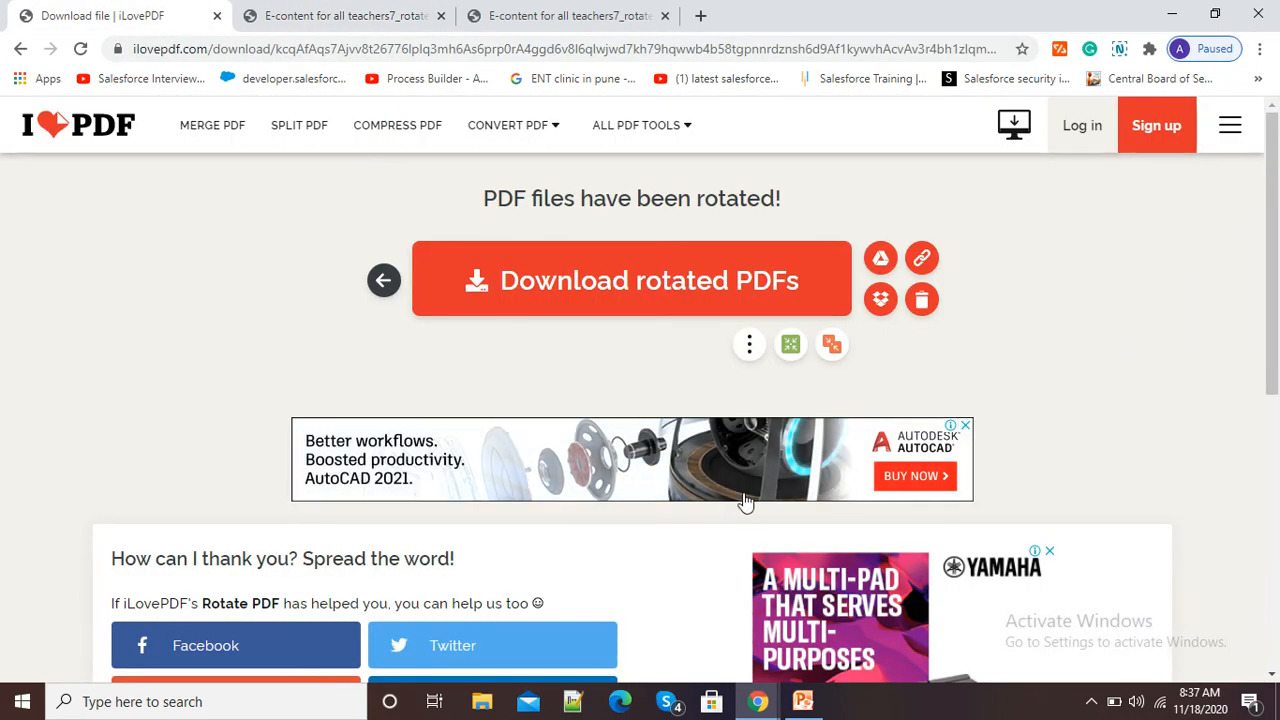
mouse_move(758, 701)
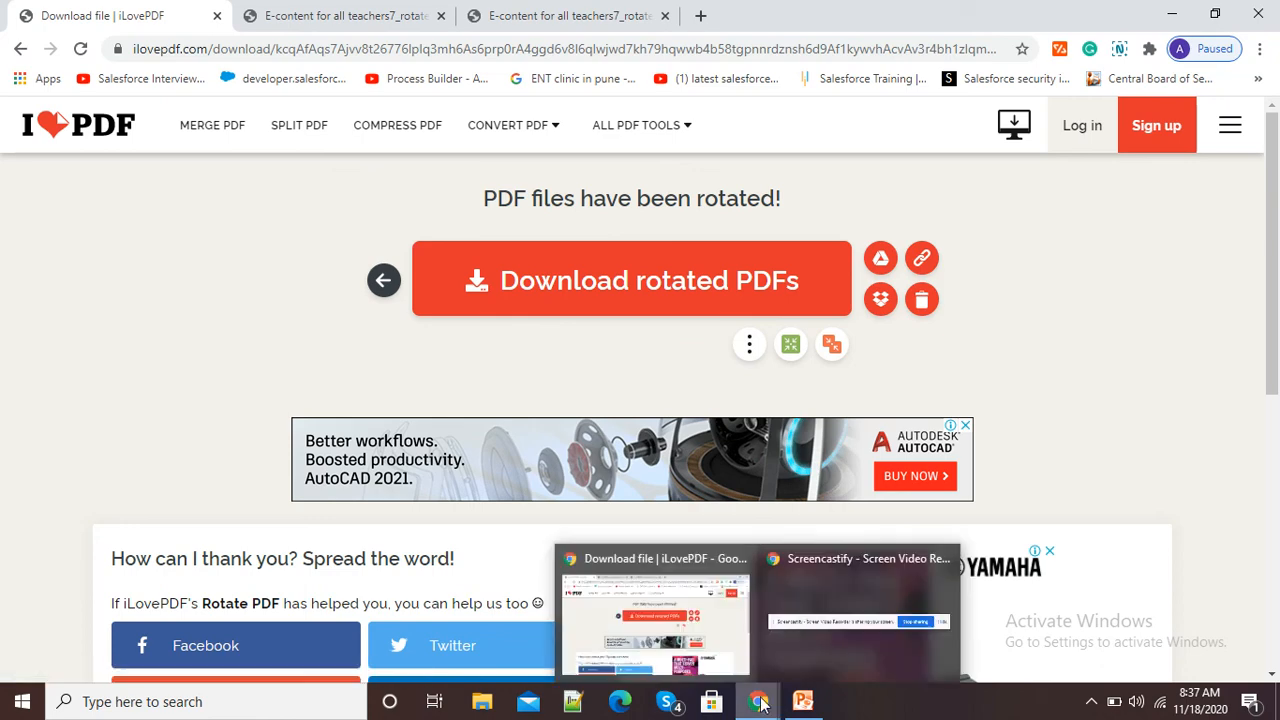